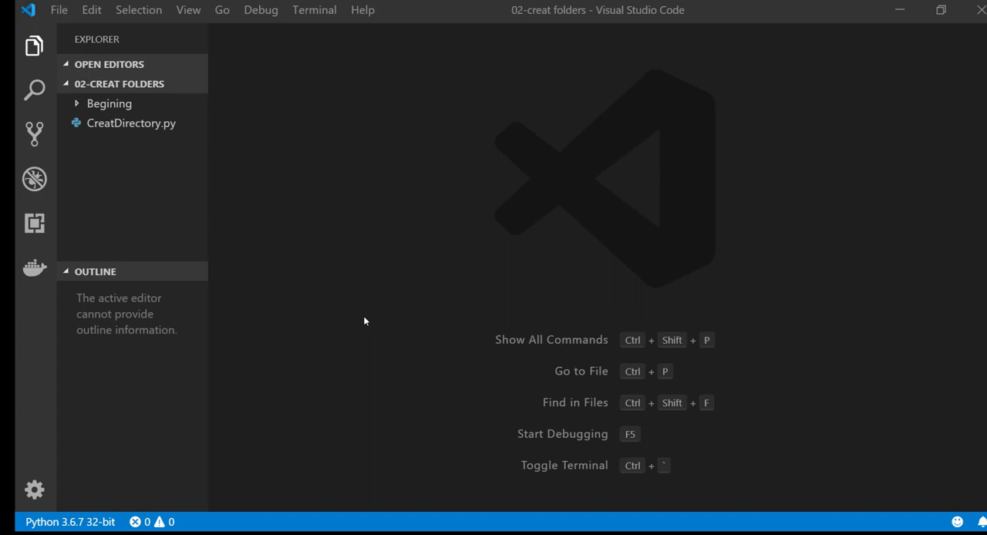
{"action": "mouse_move", "coordinate": [59, 10]}
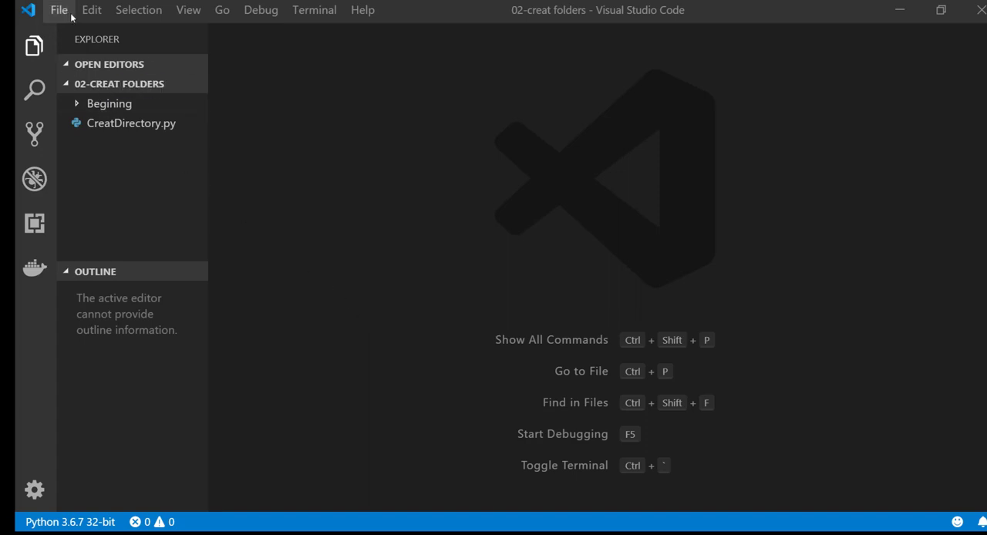
Step: Start a new blank untitled file from the File menu
{"action": "left_click", "coordinate": [59, 9]}
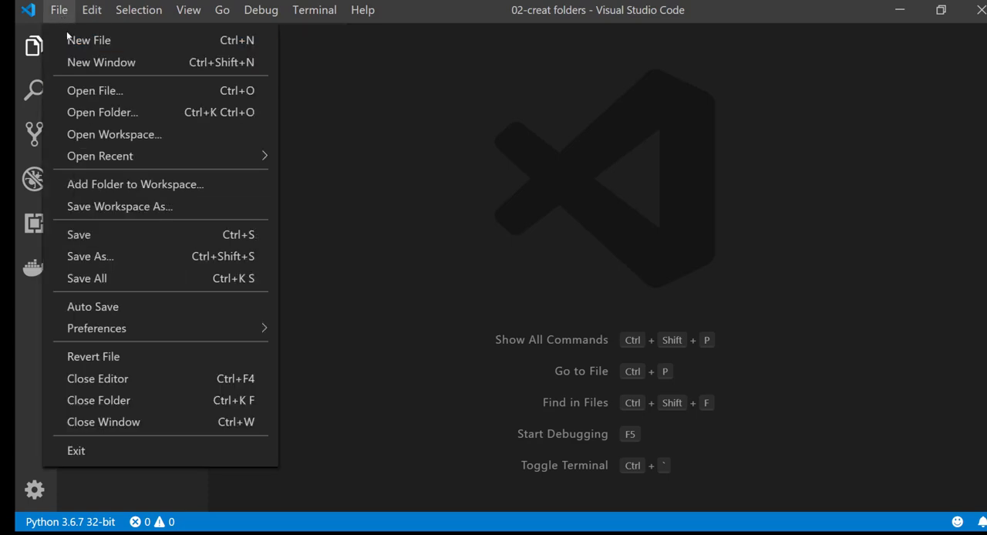
{"action": "left_click", "coordinate": [89, 40]}
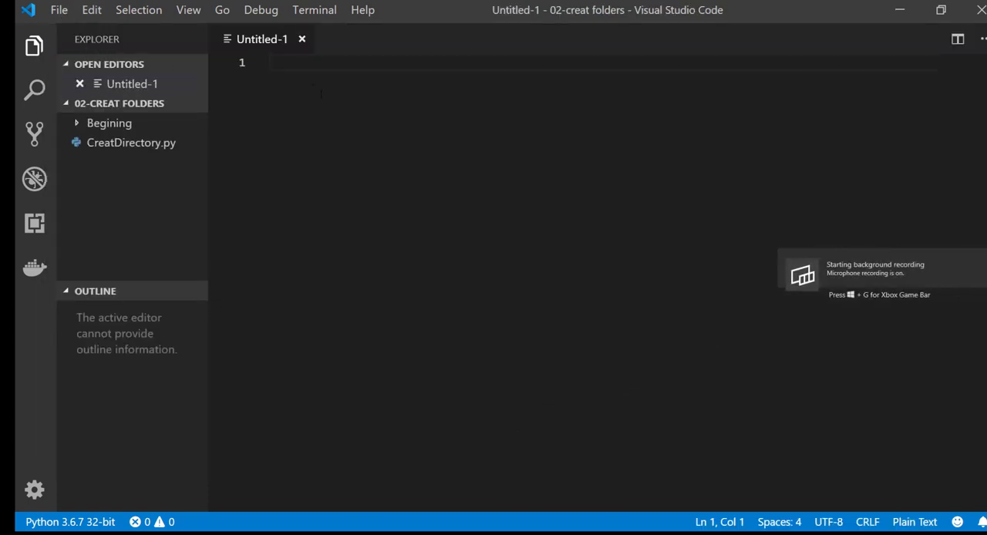
Step: Save the file as Tutorial-1.py in 00-Tutorial, replacing the existing file
{"action": "key", "text": "ctrl+s"}
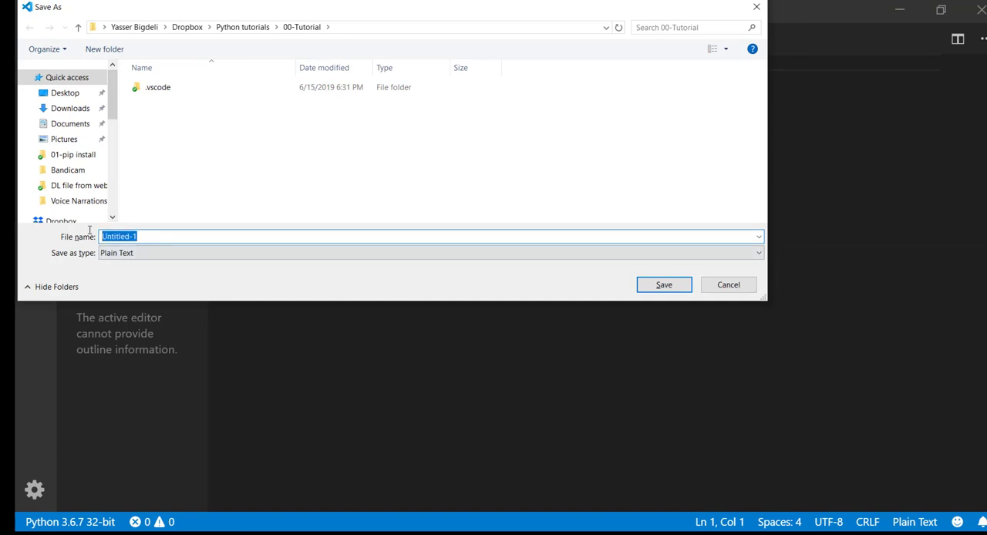
{"action": "type", "text": "tutori"}
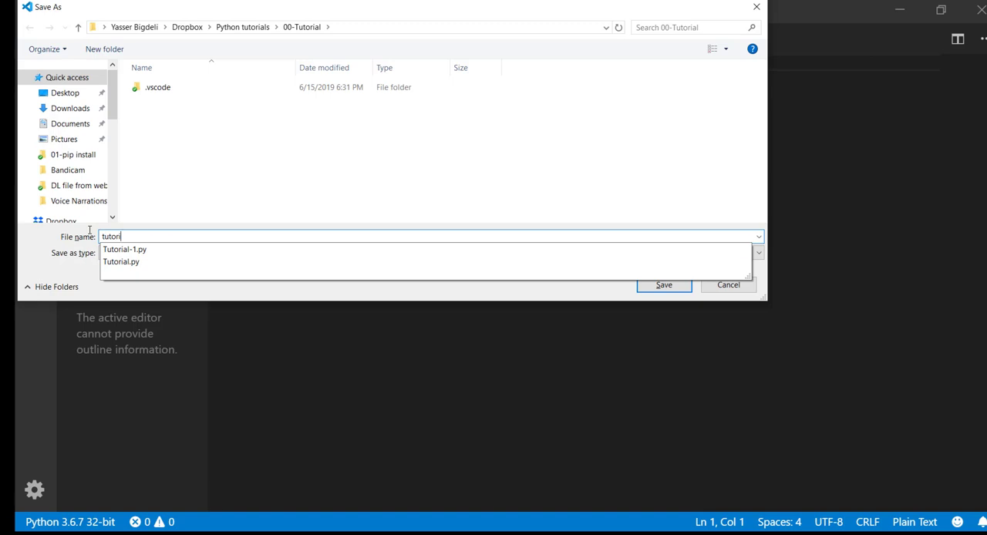
{"action": "left_click", "coordinate": [663, 284]}
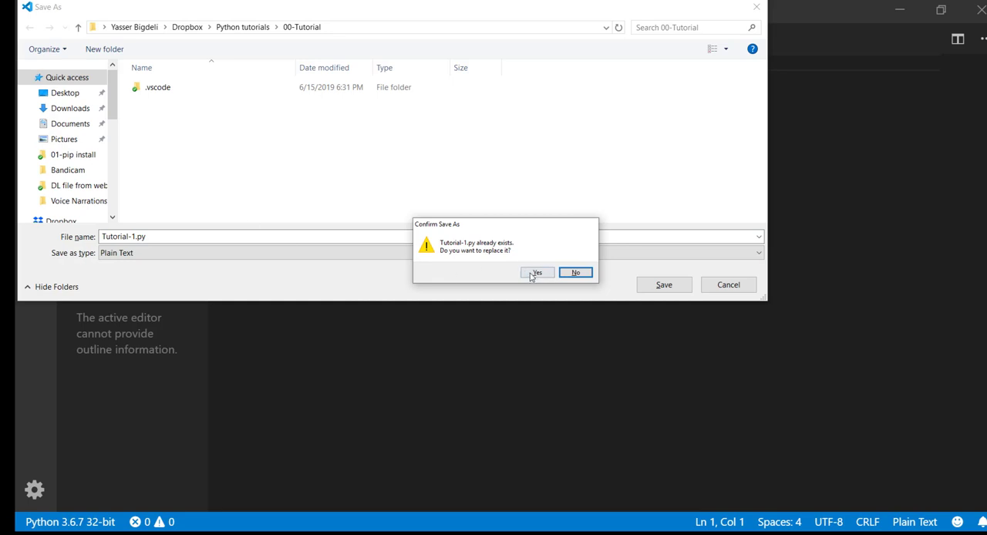
{"action": "left_click", "coordinate": [537, 271]}
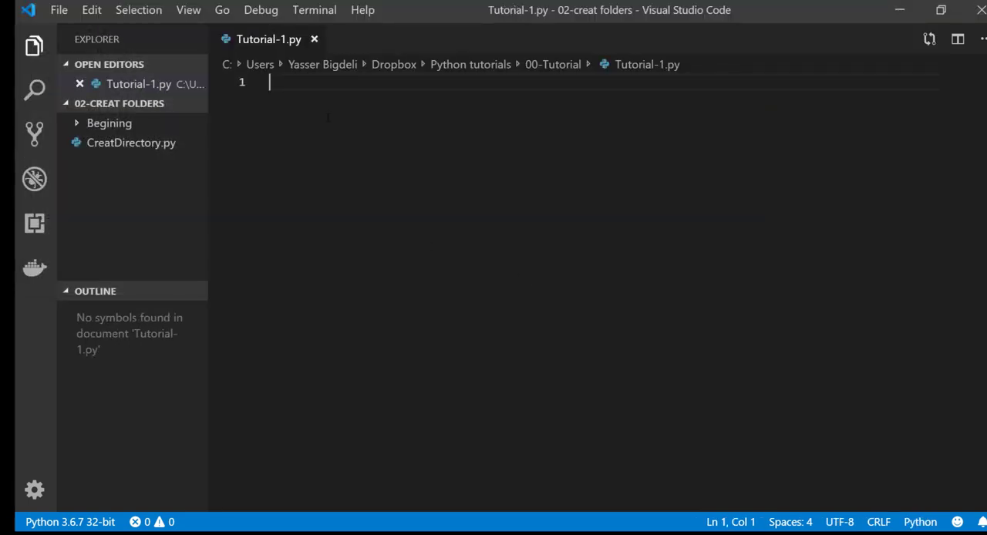
Step: Write the lines import os and import sys at the top of Tutorial-1.py
{"action": "type", "text": "import os"}
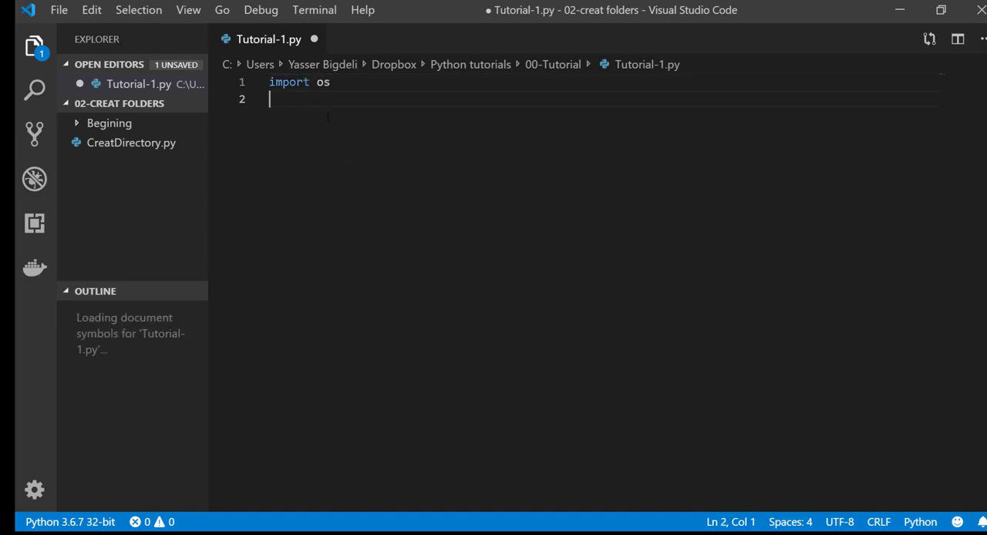
{"action": "type", "text": "impo"}
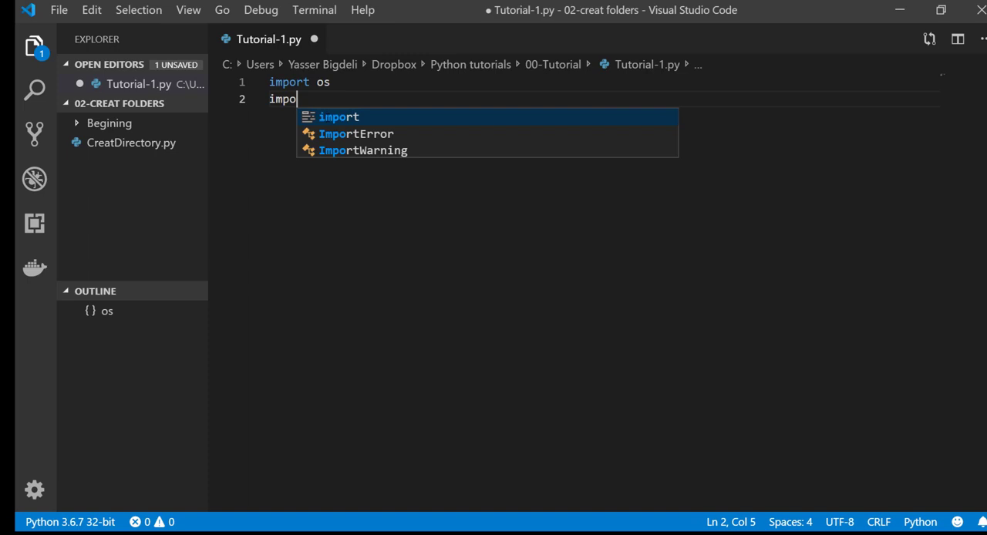
{"action": "key", "text": "Tab"}
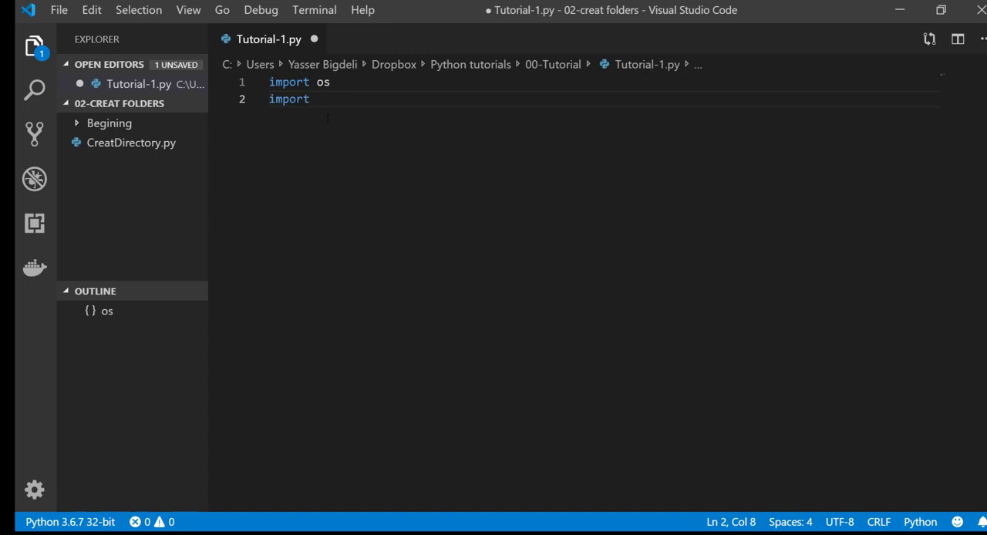
{"action": "type", "text": "sys"}
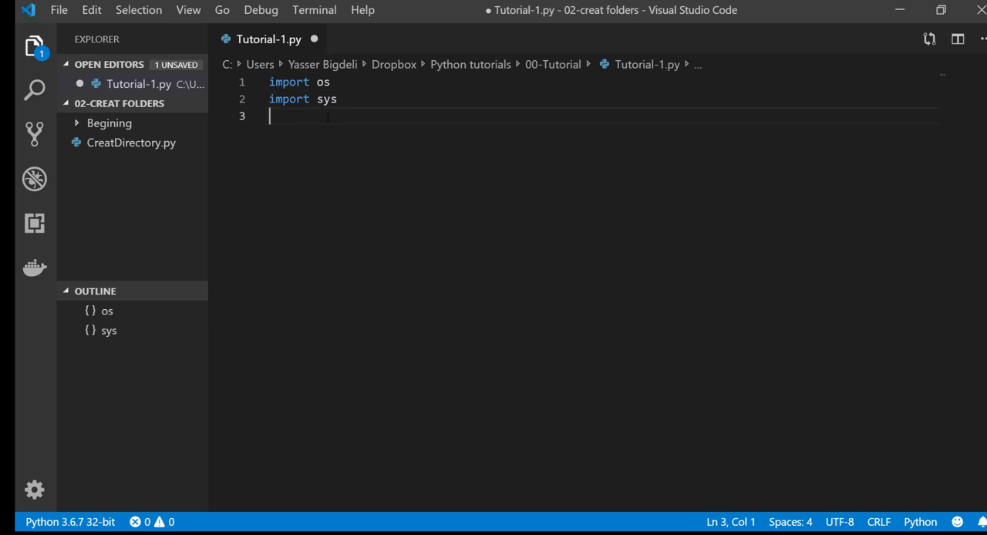
Step: Write line 3 as Pythonpath= os.path.dirname(sys.executable)
{"action": "type", "text": "Python"}
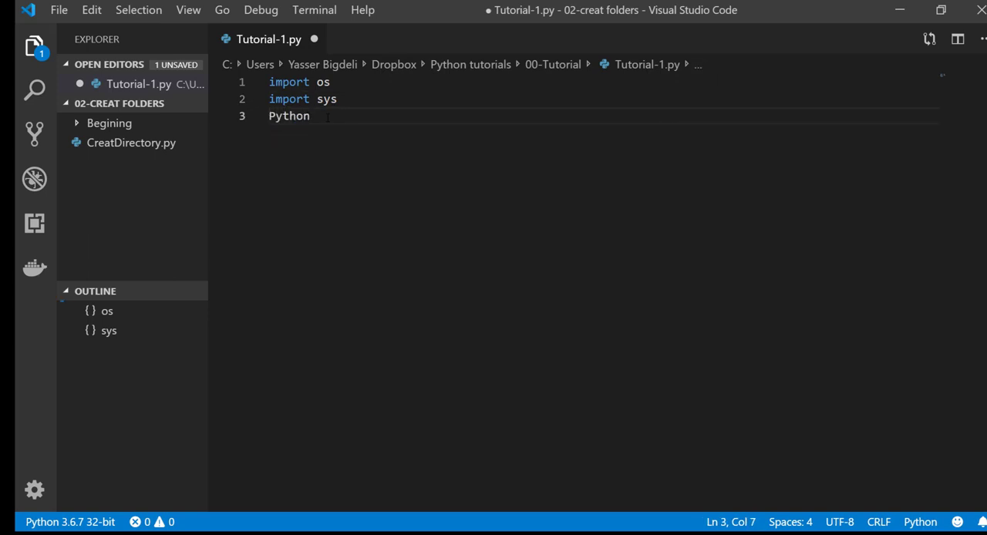
{"action": "type", "text": "path"}
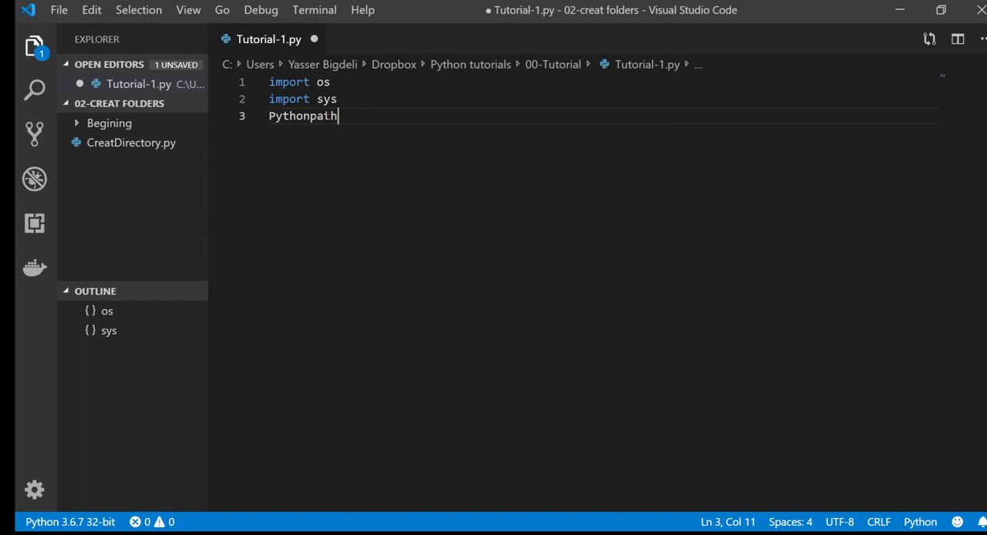
{"action": "type", "text": "="}
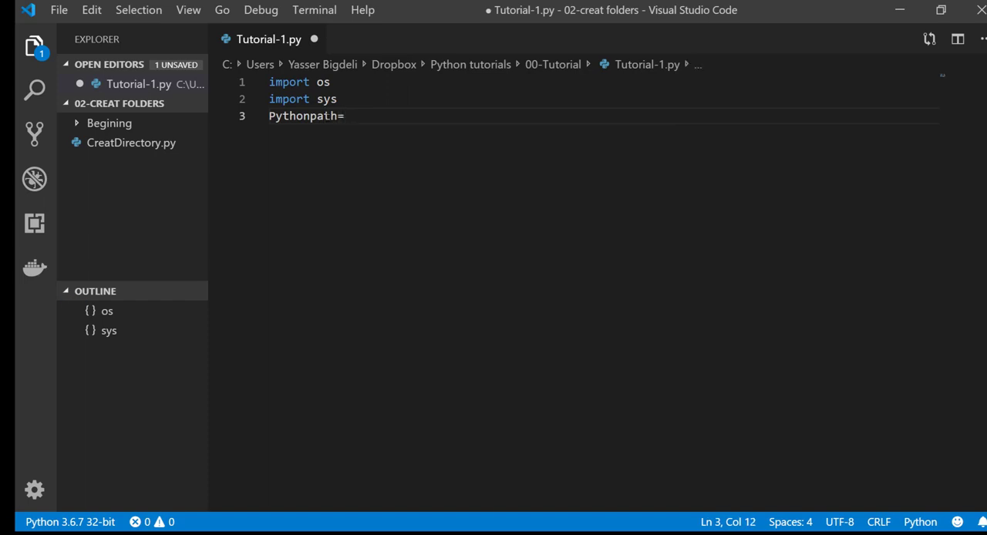
{"action": "type", "text": "os."}
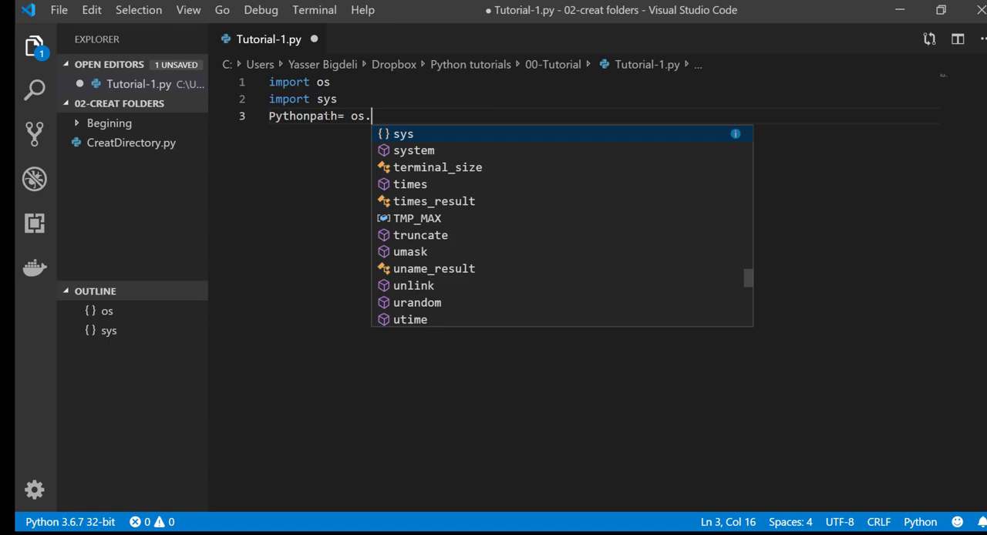
{"action": "type", "text": "pa"}
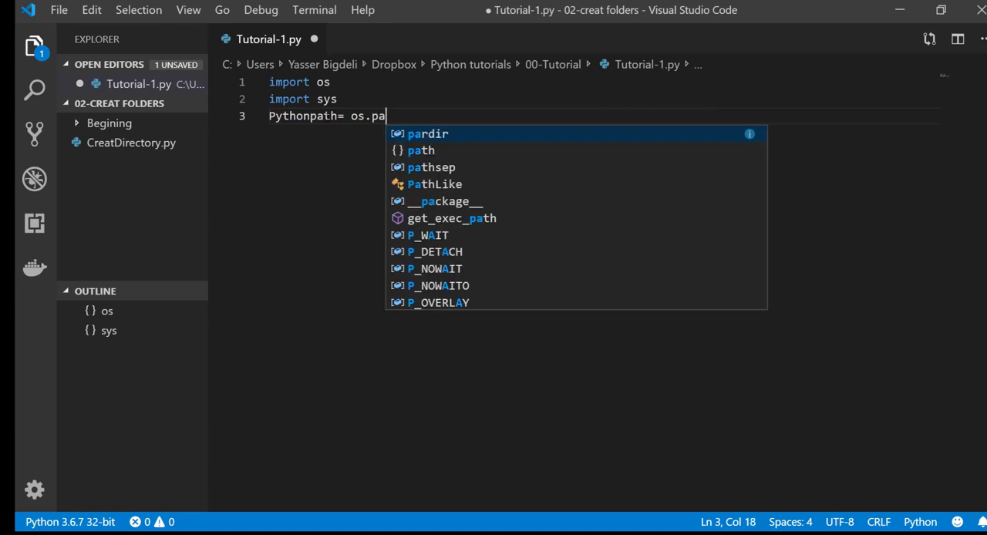
{"action": "type", "text": "th"}
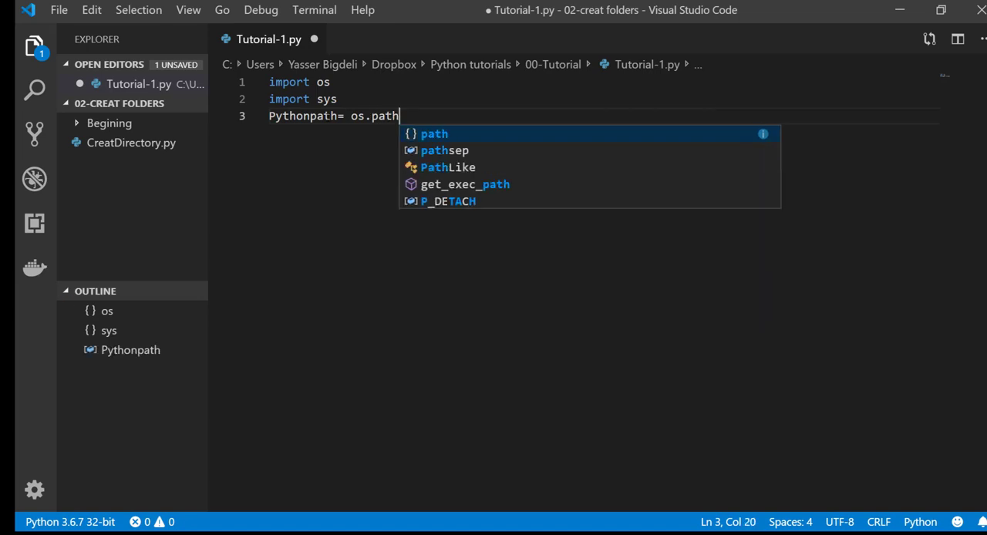
{"action": "type", "text": "."}
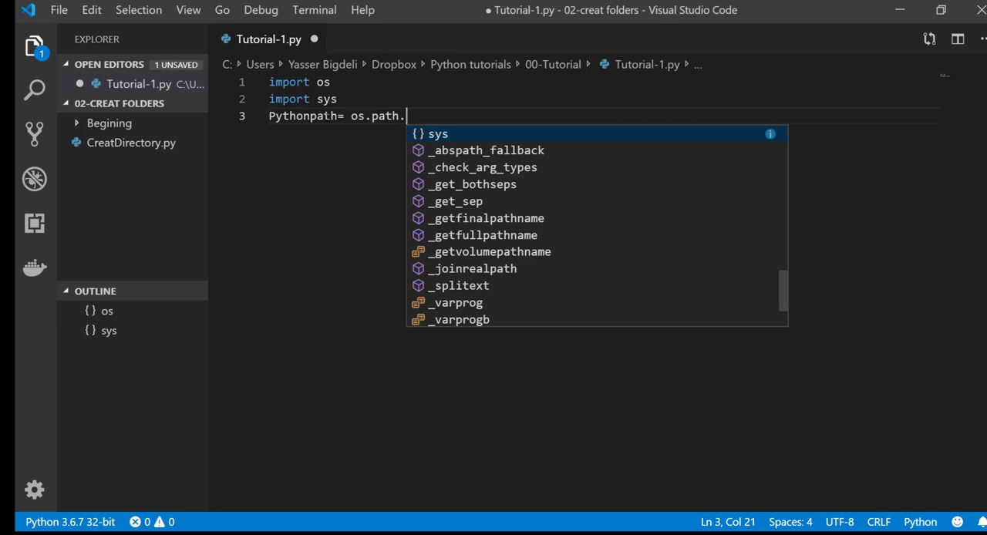
{"action": "type", "text": "dirname"}
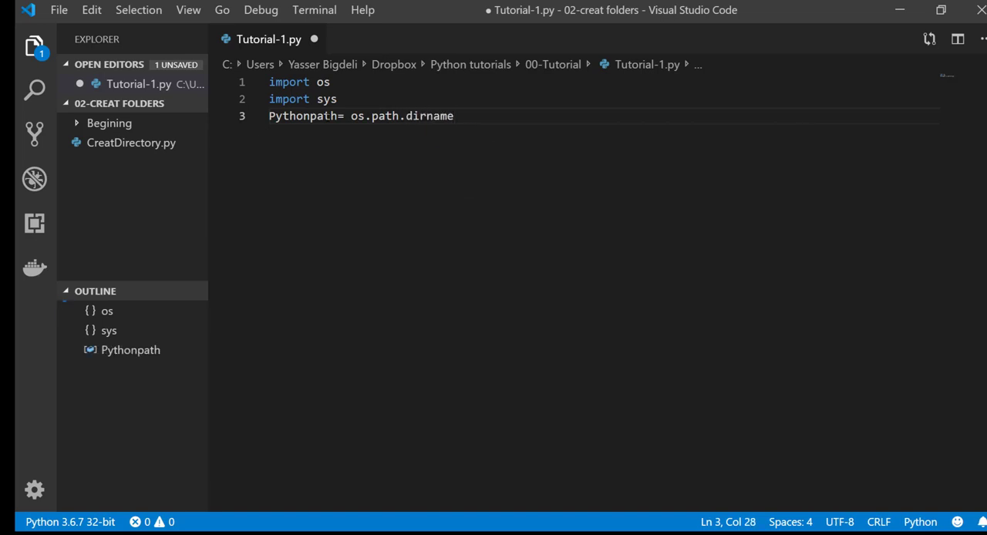
{"action": "type", "text": "()"}
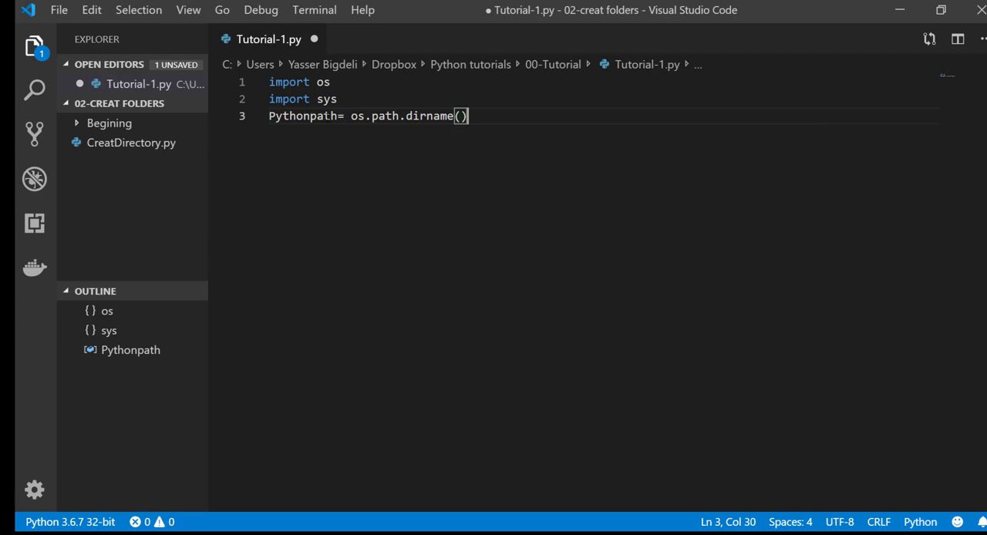
{"action": "key", "text": "Left"}
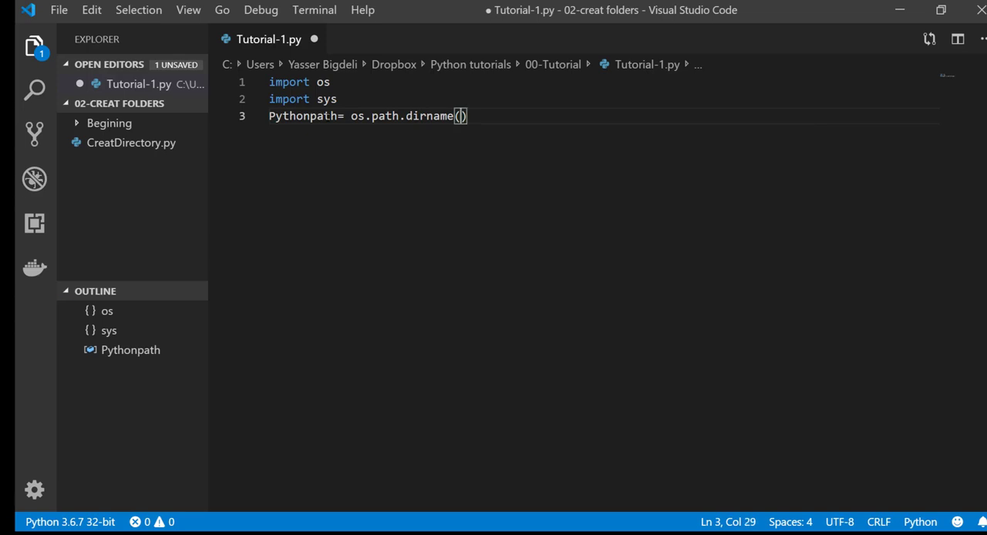
{"action": "type", "text": "sys."}
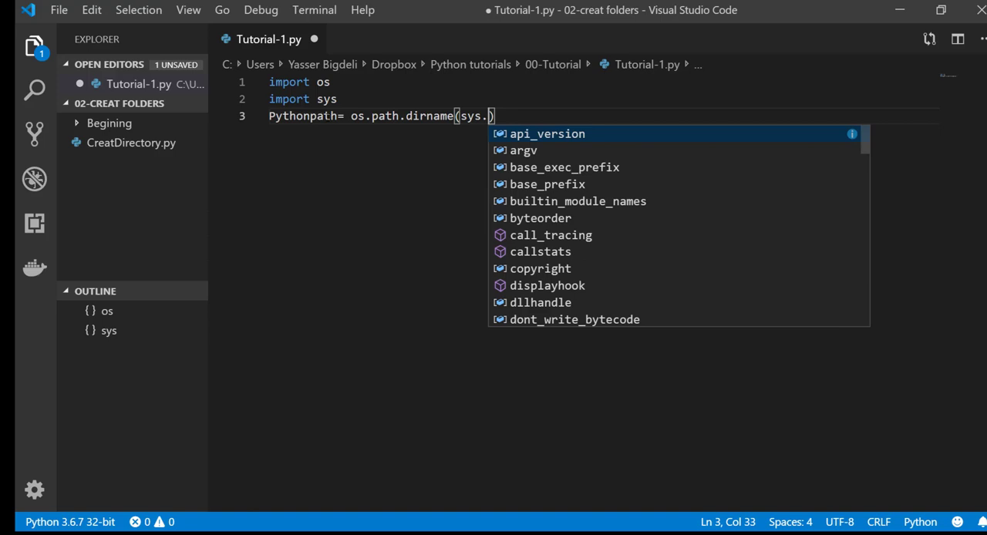
{"action": "type", "text": "executable"}
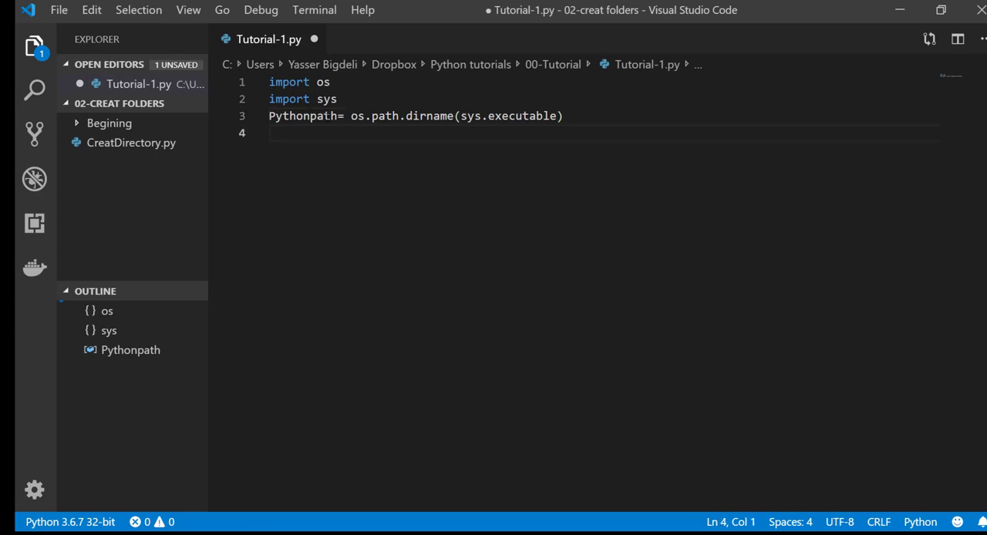
Step: Begin line 4 with print( and start entering Pythonpath as its argument
{"action": "type", "text": "pr"}
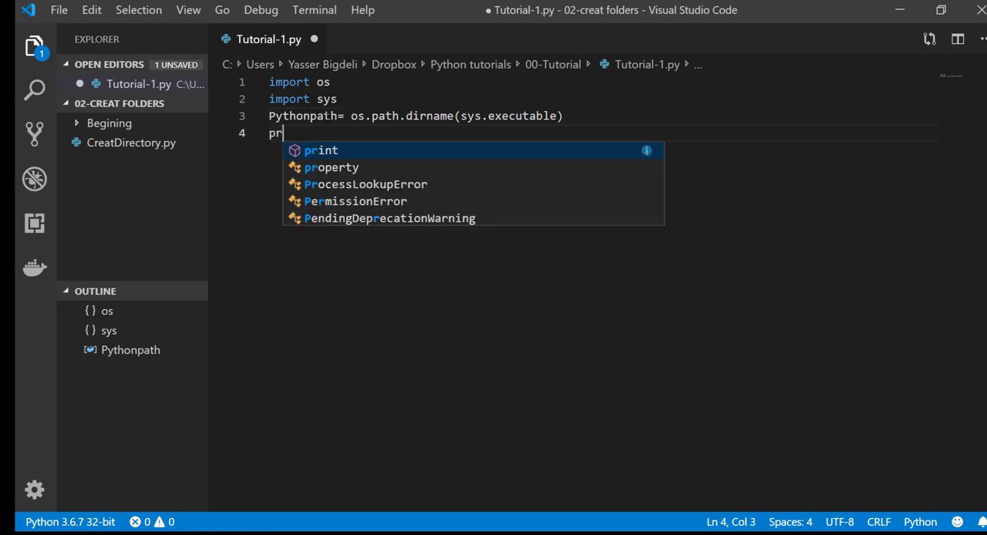
{"action": "key", "text": "Tab"}
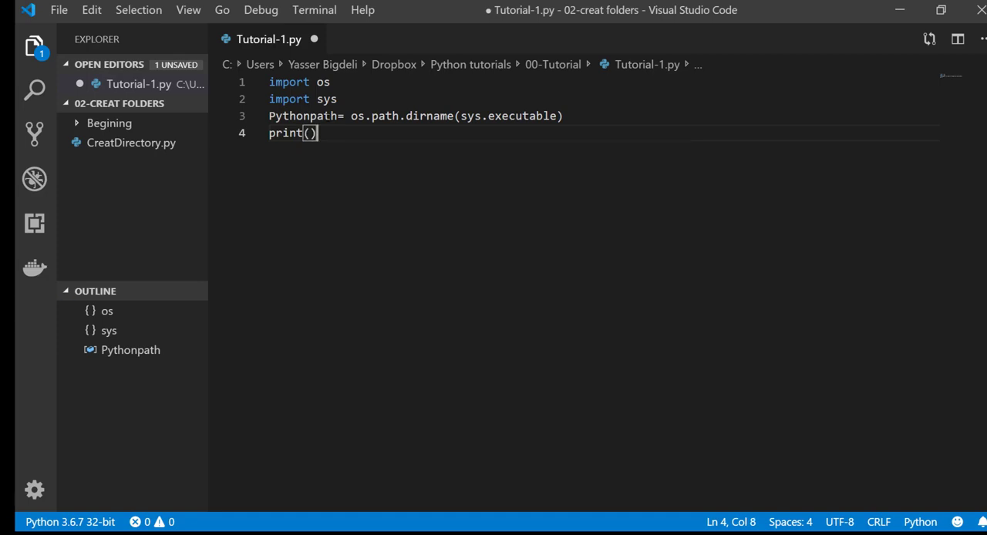
{"action": "type", "text": "P"}
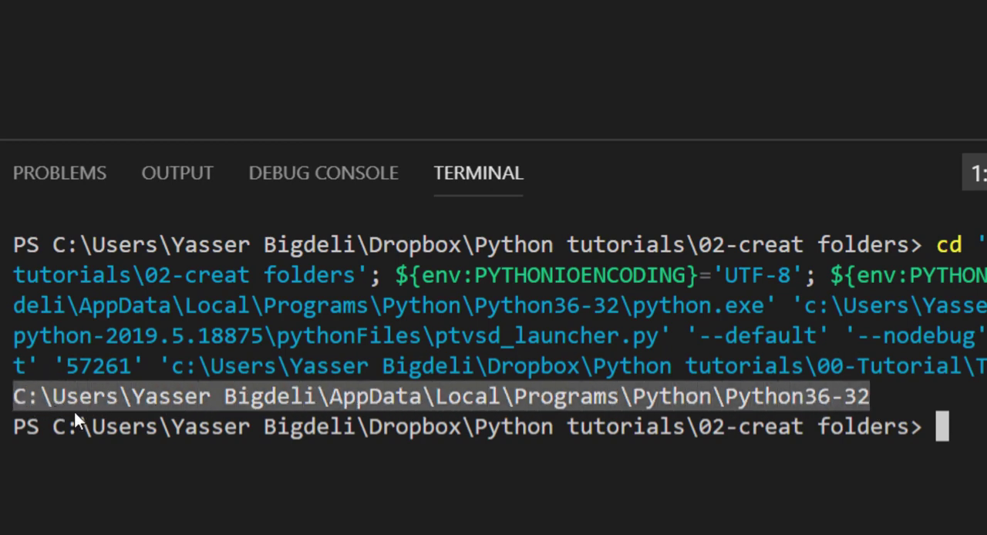
{"action": "mouse_move", "coordinate": [115, 408]}
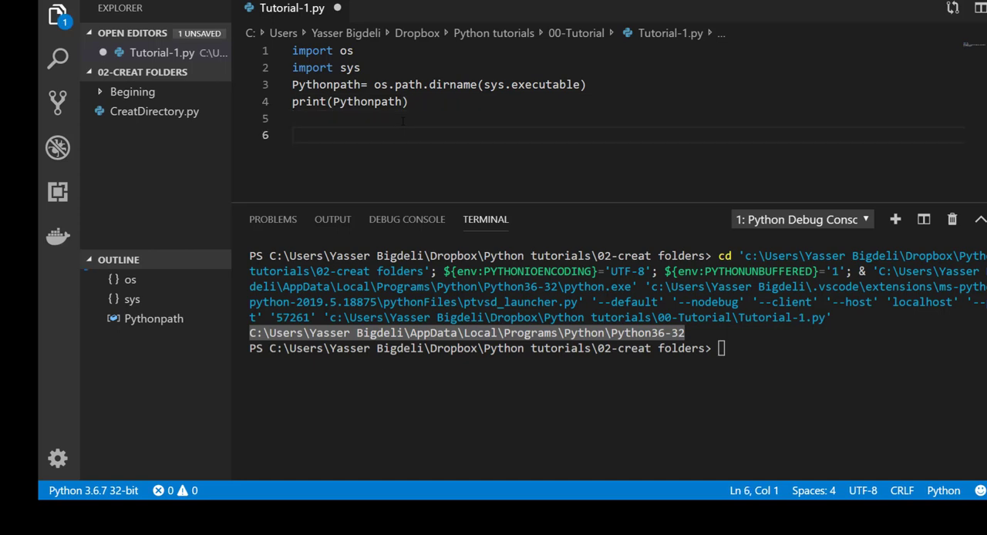
Step: Write pipPath=Pythonpath+ '\Scripts' on a new line
{"action": "type", "text": "pipP"}
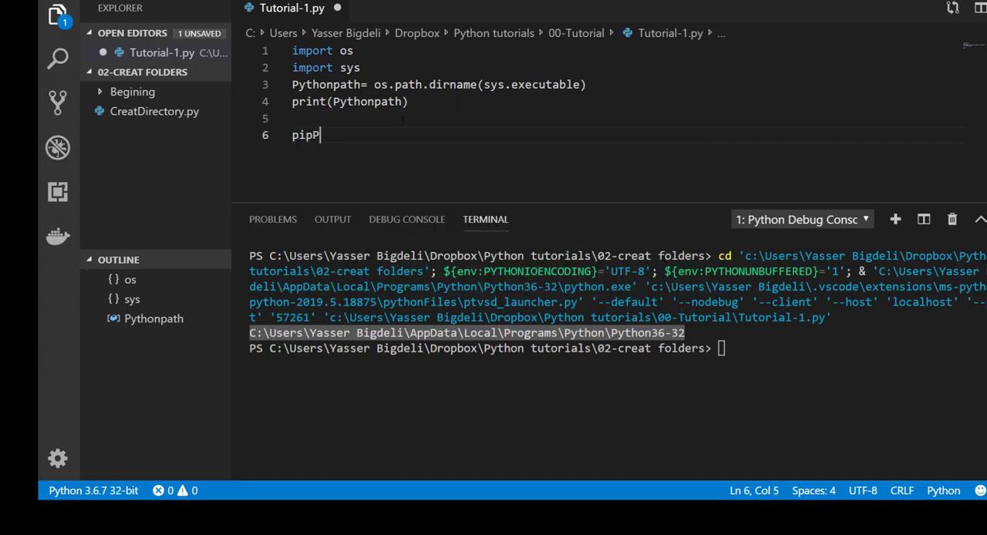
{"action": "type", "text": "ath="}
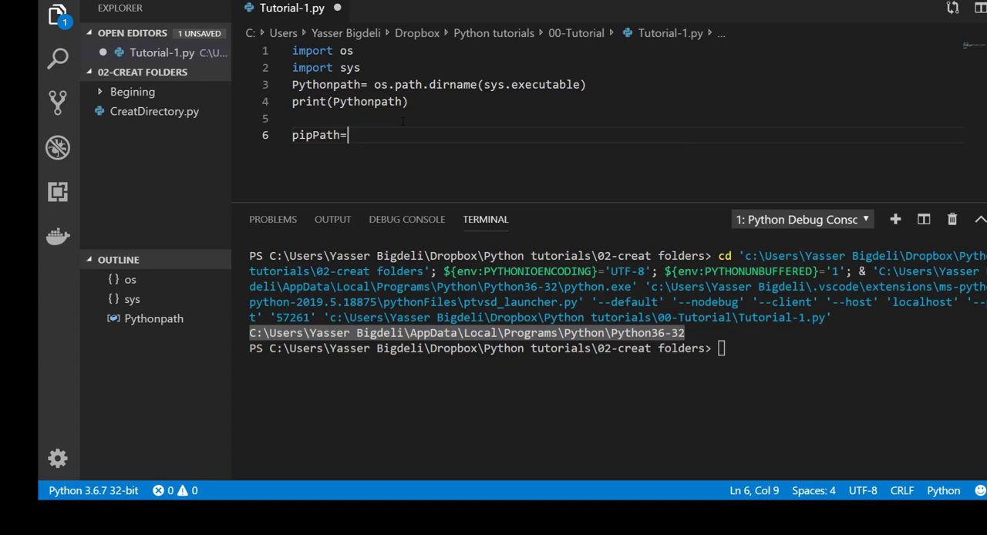
{"action": "type", "text": "Py"}
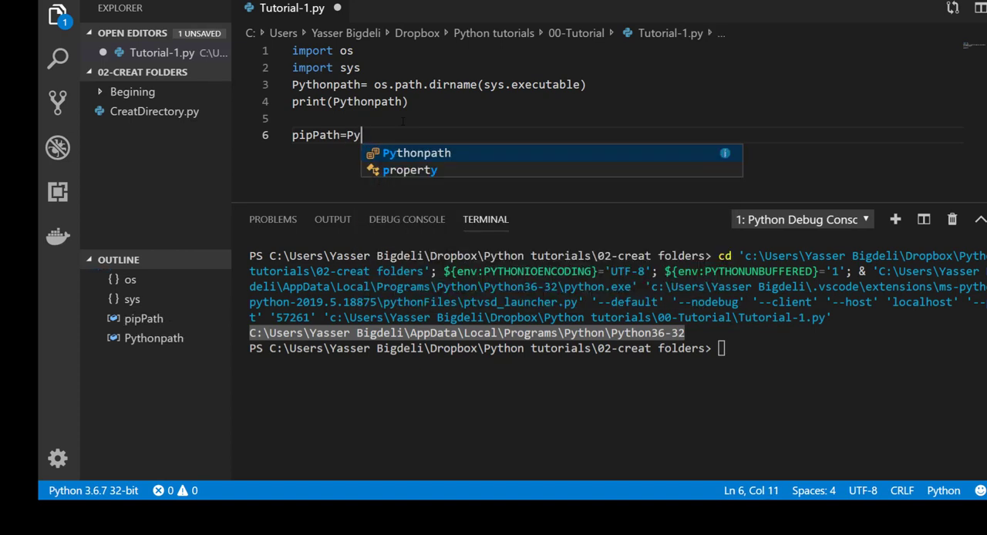
{"action": "type", "text": "thonpath+"}
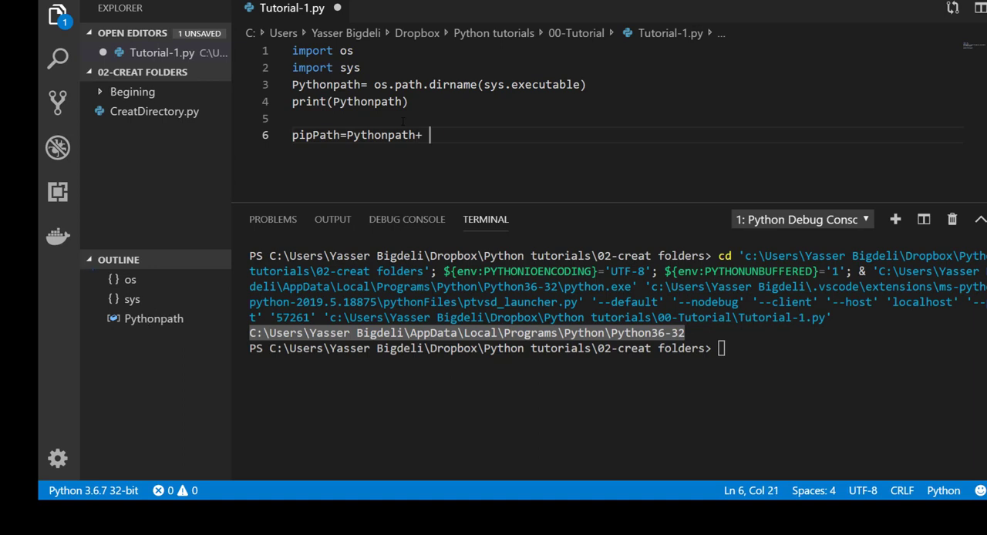
{"action": "type", "text": "''"}
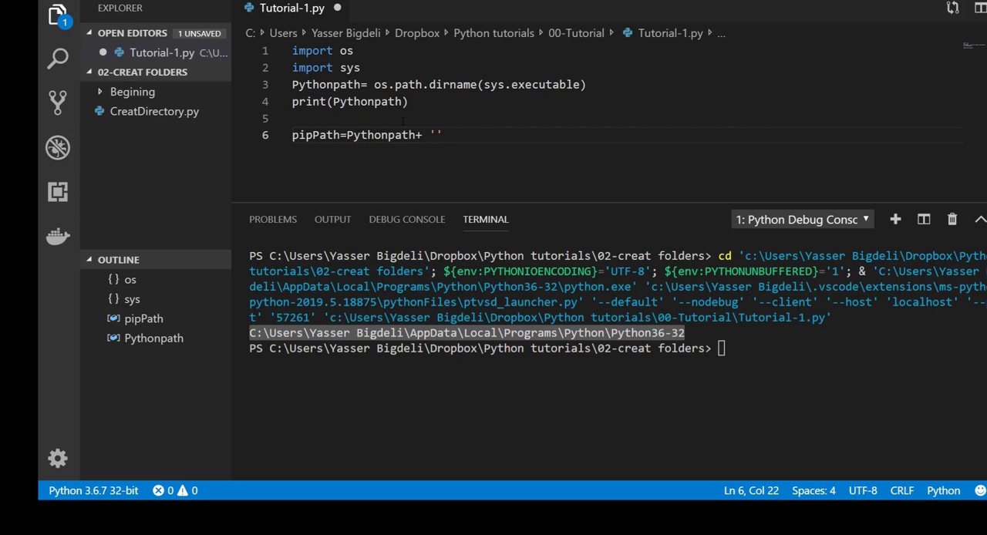
{"action": "type", "text": "\\"}
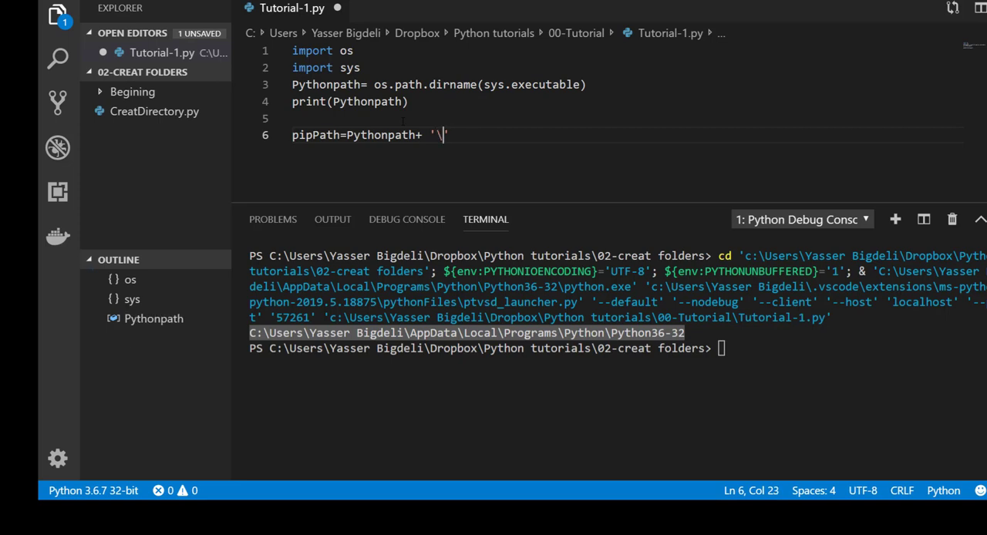
{"action": "type", "text": "Script"}
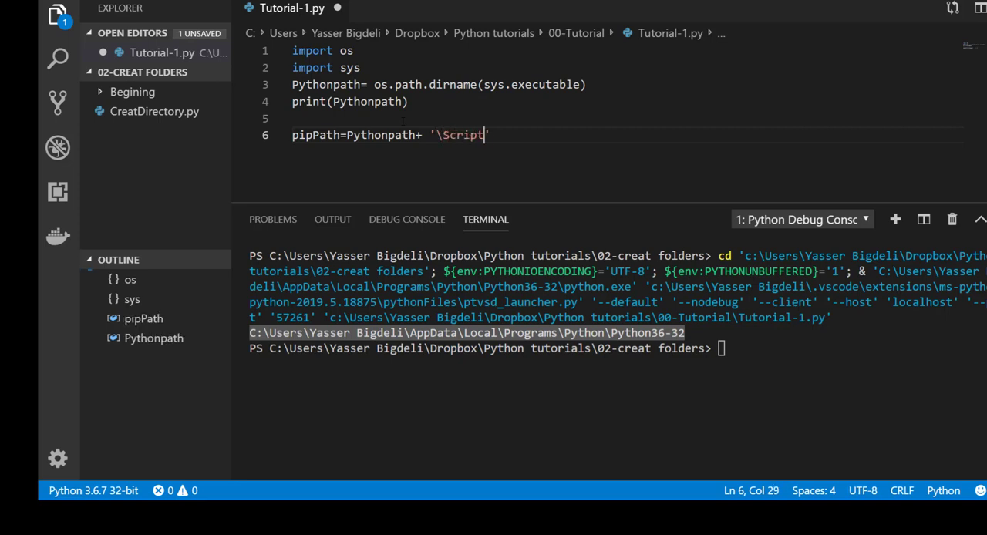
Step: Add print(pipPath) on the next unindented line
{"action": "key", "text": "Enter"}
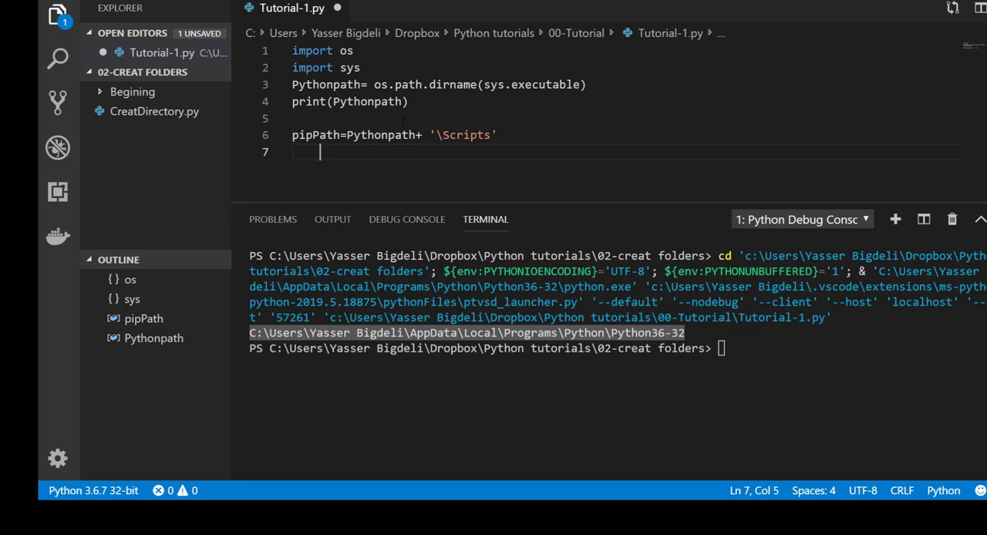
{"action": "key", "text": "Home"}
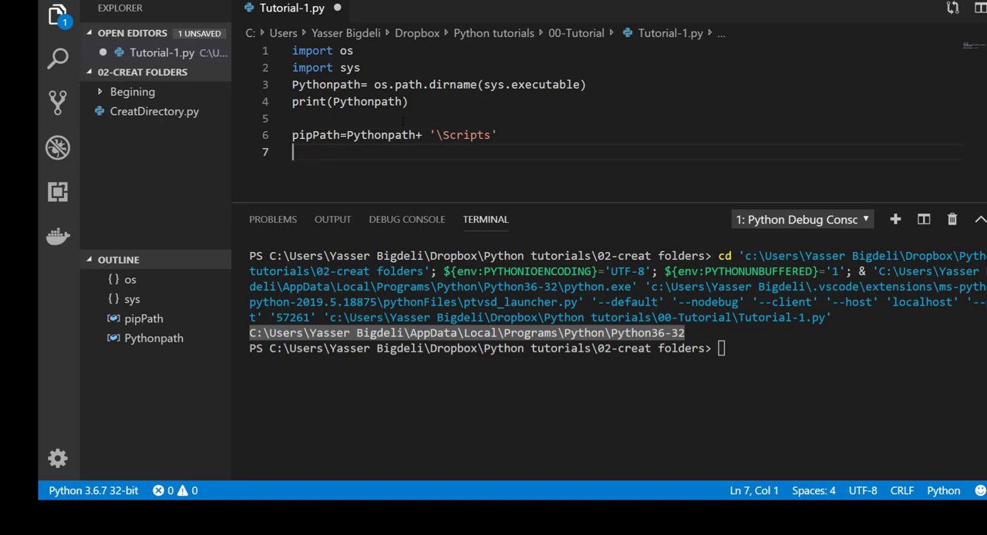
{"action": "type", "text": "print)"}
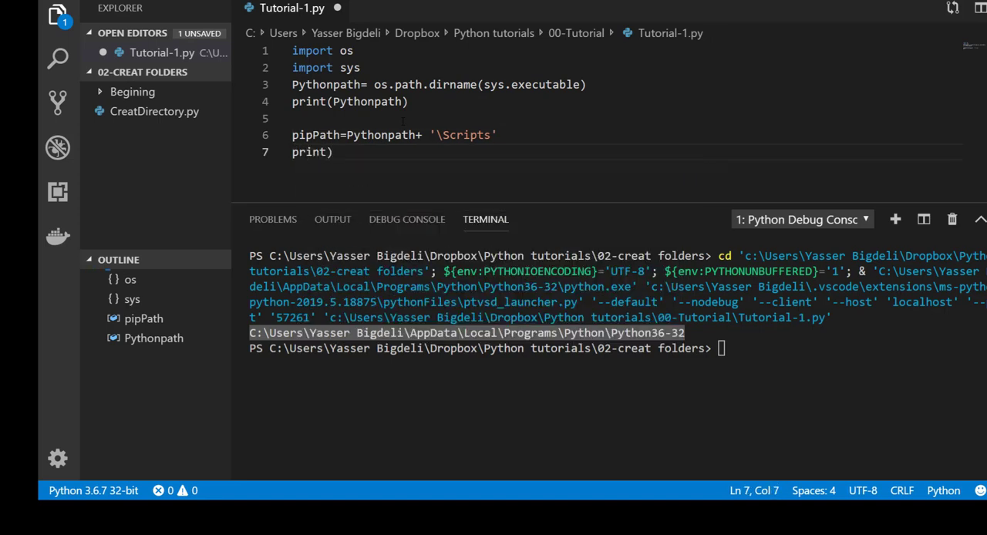
{"action": "type", "text": "("}
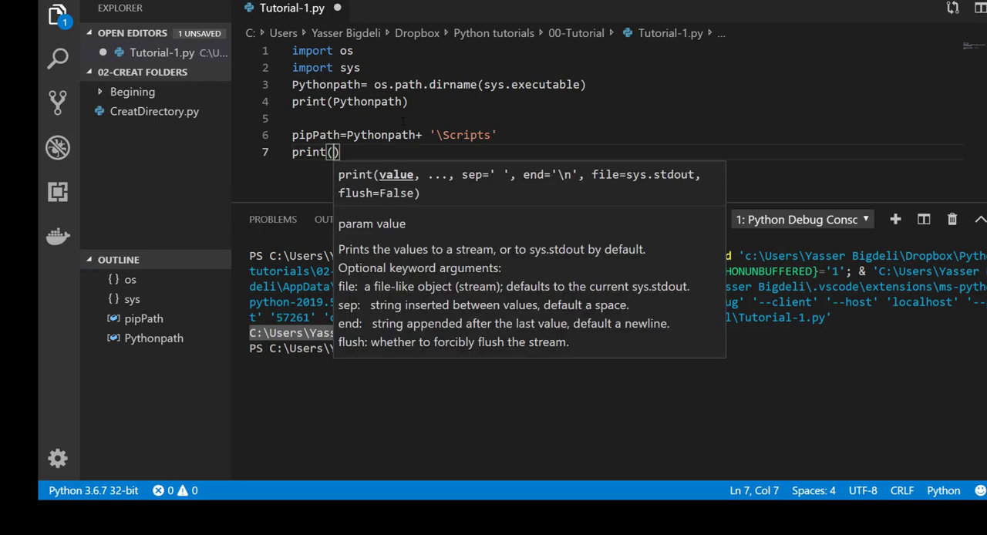
{"action": "type", "text": "pipPath"}
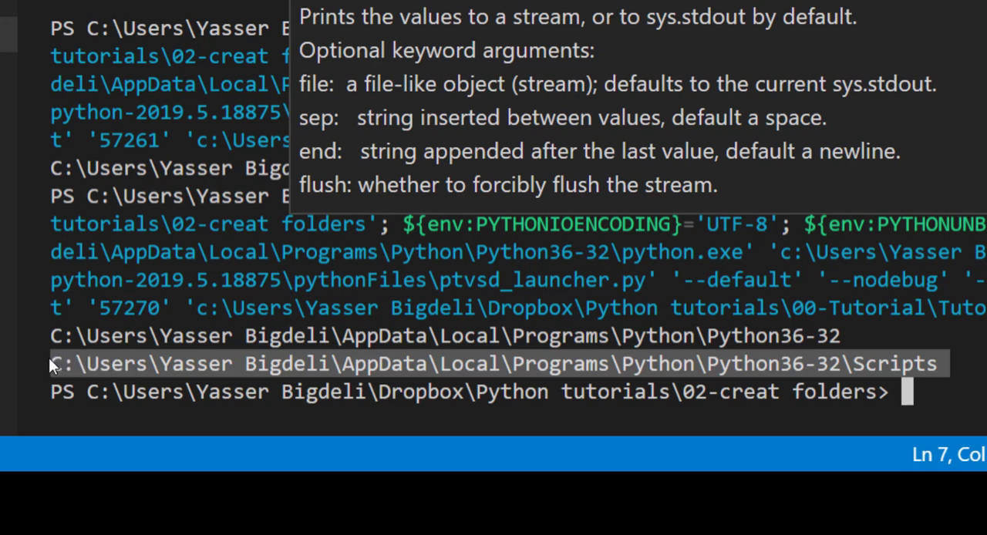
{"action": "mouse_move", "coordinate": [54, 367]}
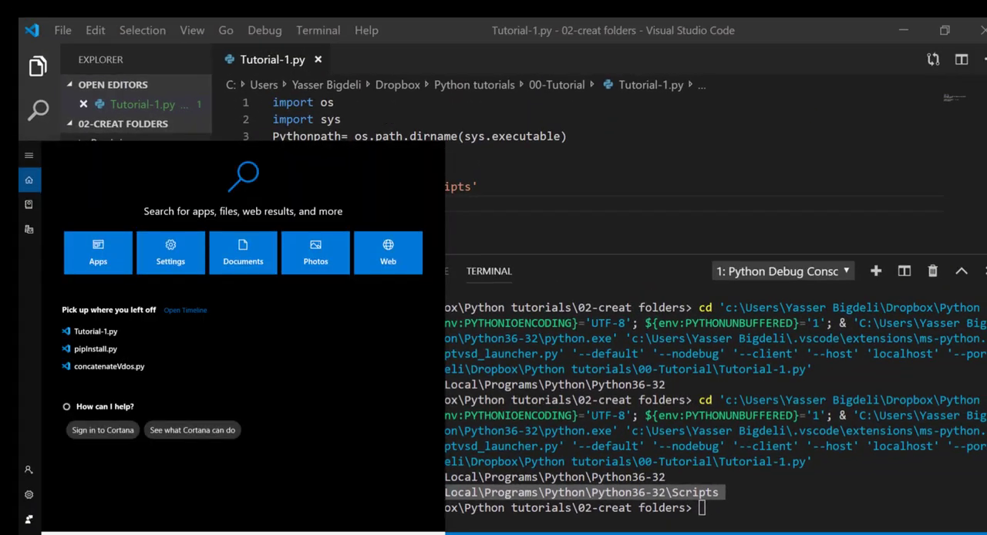
Step: Launch Command Prompt via cmd and cd into C:\Users\Yasser Bigdeli\...\Python36-32\Scripts
{"action": "type", "text": "cmd"}
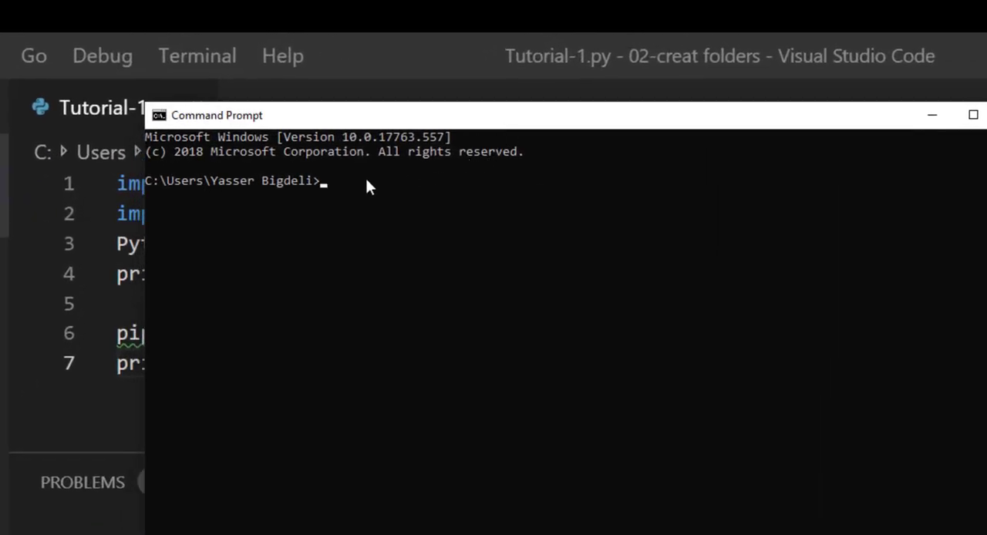
{"action": "type", "text": "cd"}
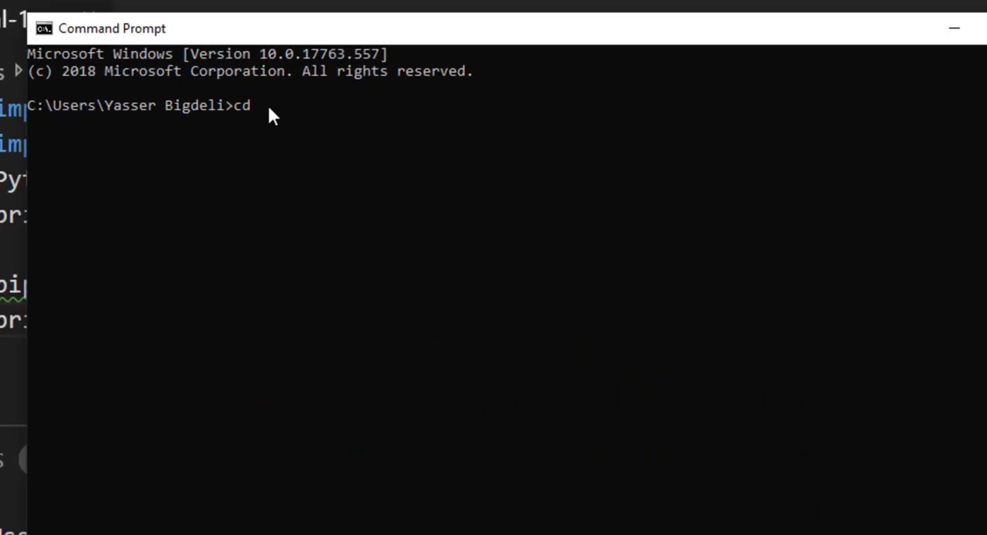
{"action": "type", "text": "C:\\Users\\Yasser Bigdeli\\AppData\\Local\\Programs\\Python\\Python36-32\\Scripts"}
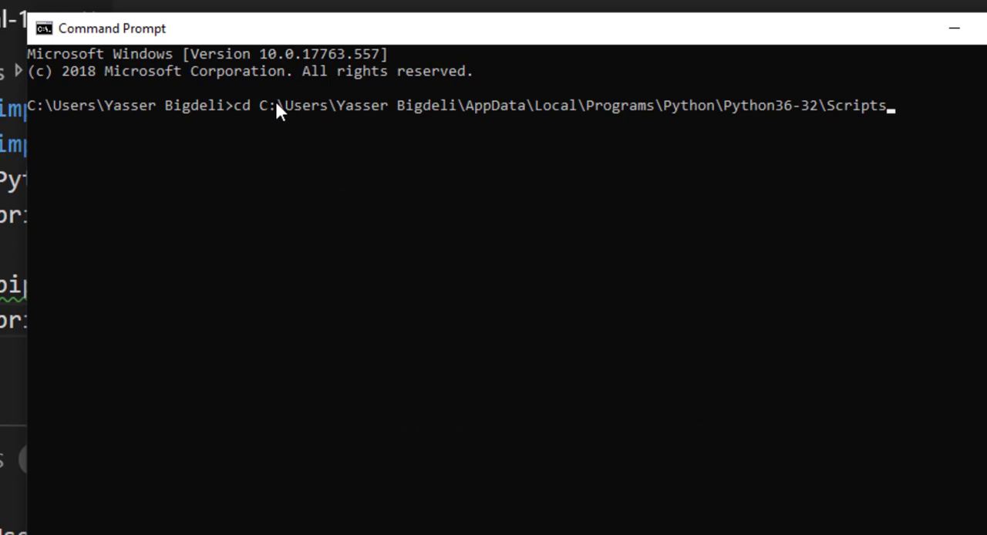
{"action": "key", "text": "Enter"}
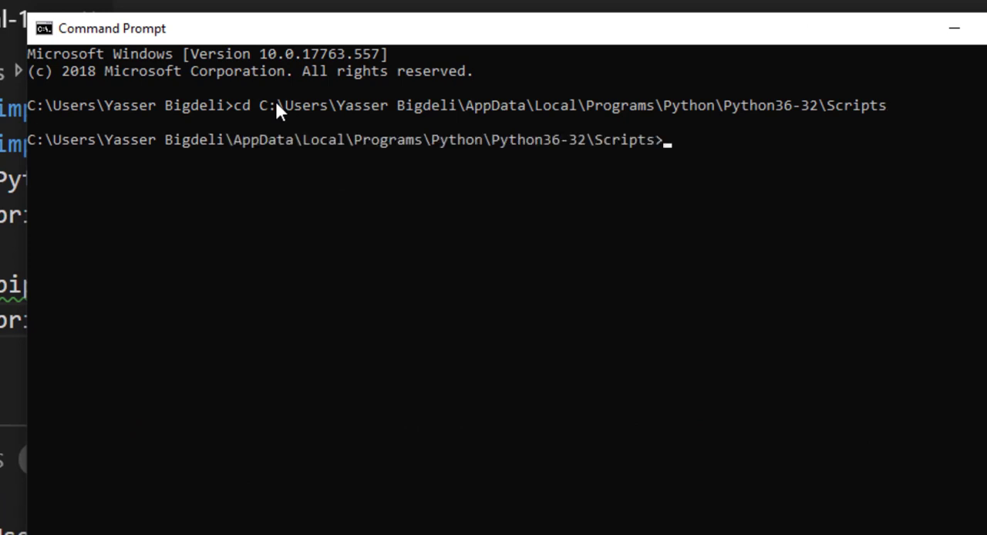
Step: Run pip install AI from the Scripts folder
{"action": "type", "text": "p"}
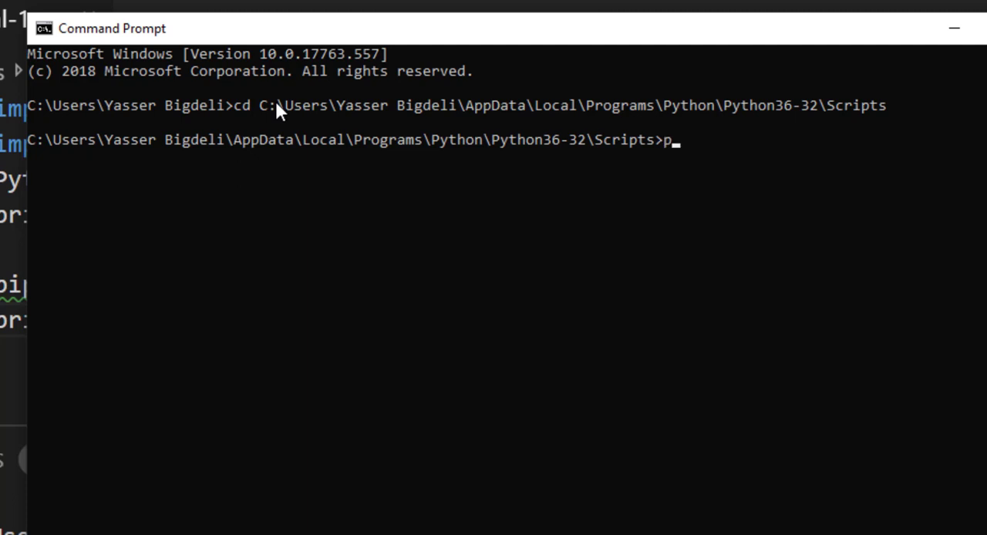
{"action": "type", "text": "ip install"}
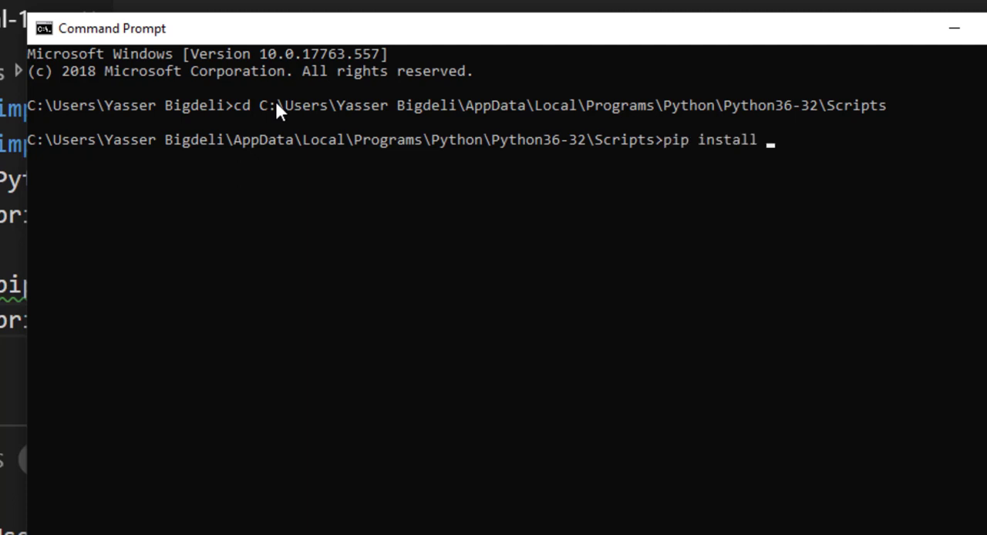
{"action": "type", "text": "AI"}
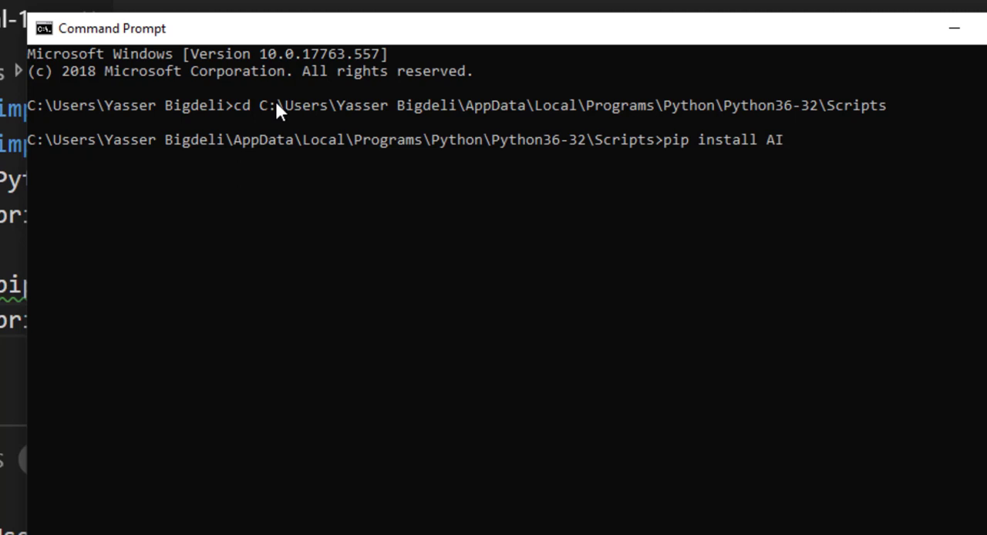
{"action": "key", "text": "Enter"}
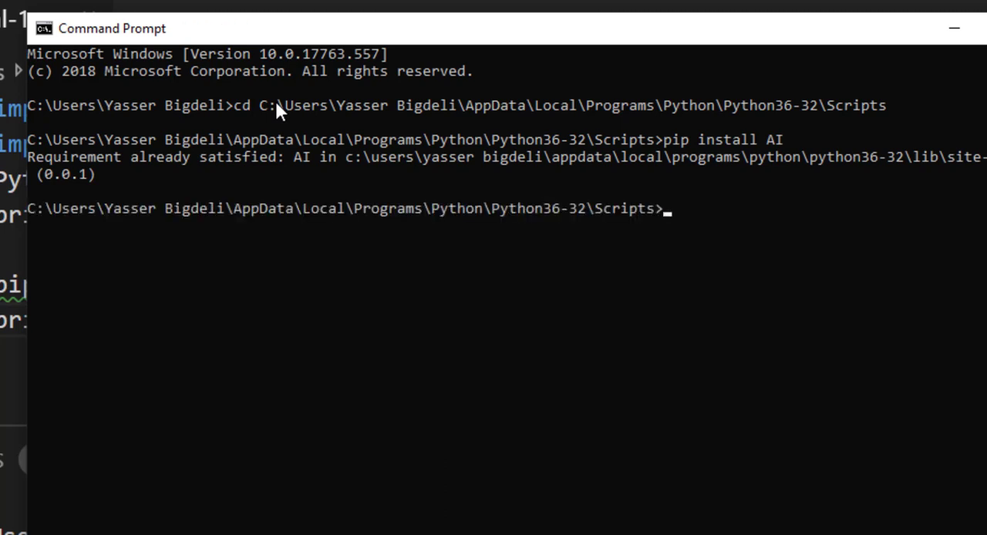
Step: Run pip install moviepy and review that it and its dependencies are already installed
{"action": "type", "text": "pip install AI"}
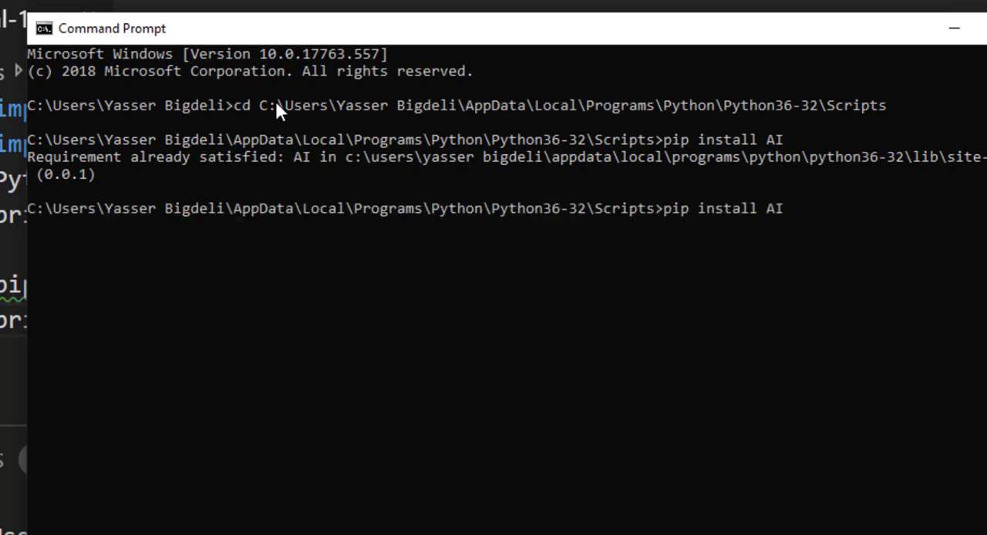
{"action": "key", "text": "backspace"}
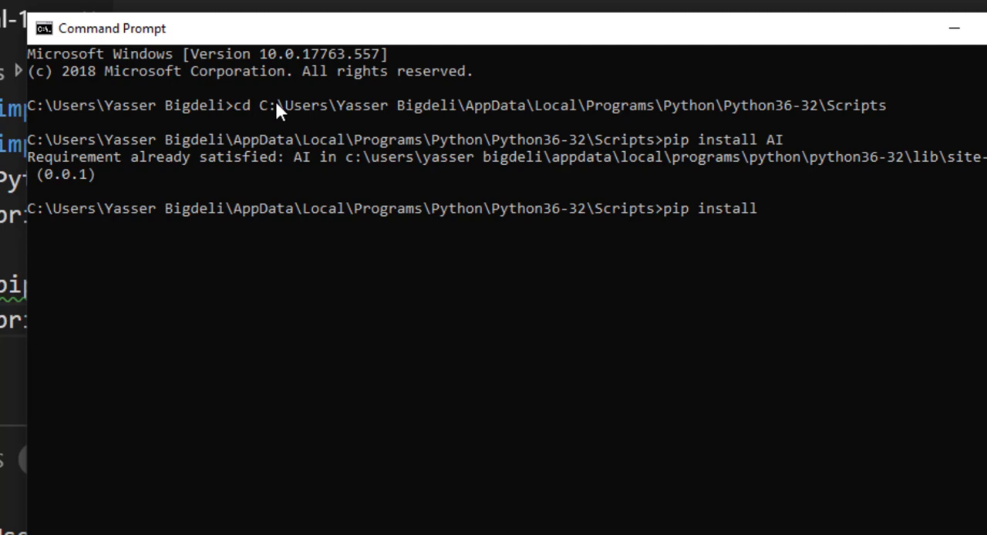
{"action": "type", "text": "moviep"}
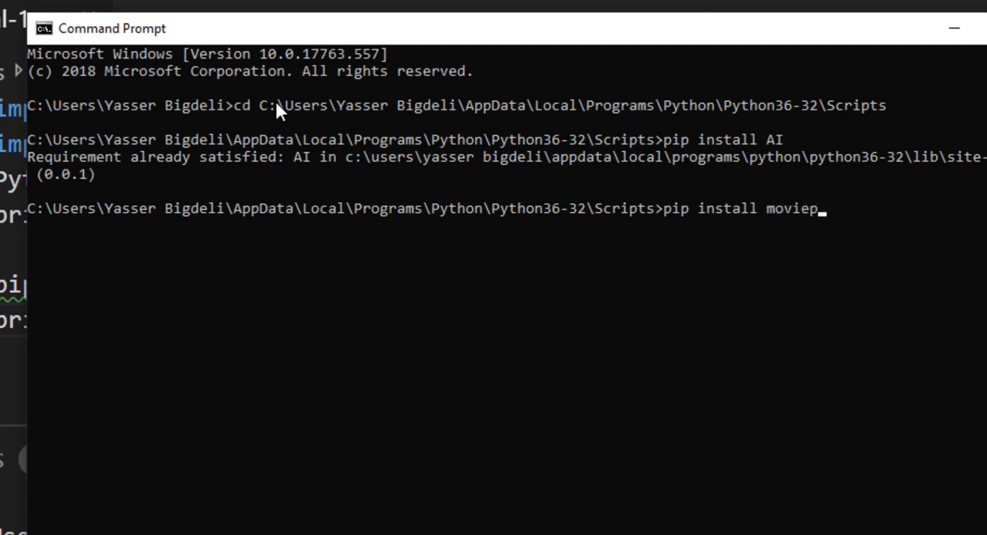
{"action": "type", "text": "y"}
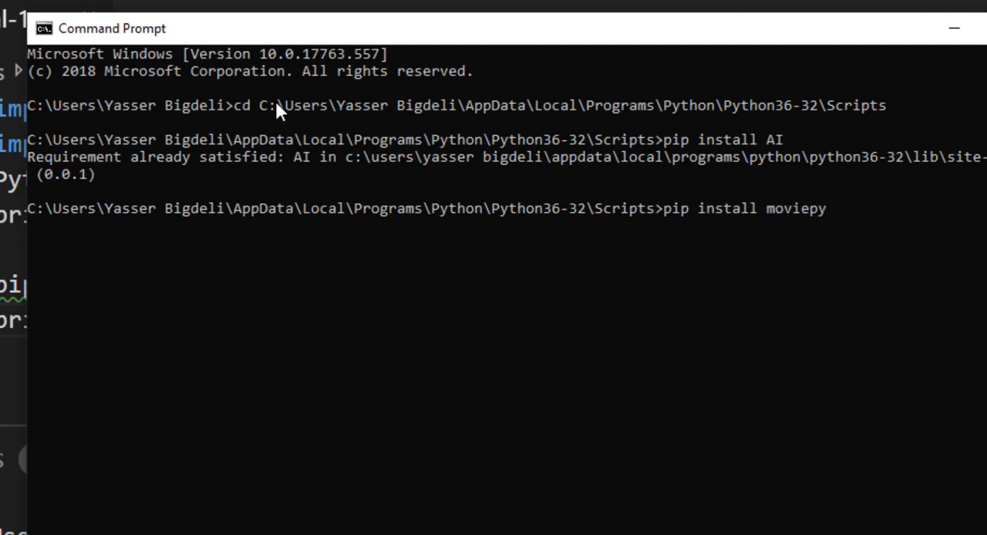
{"action": "key", "text": "enter"}
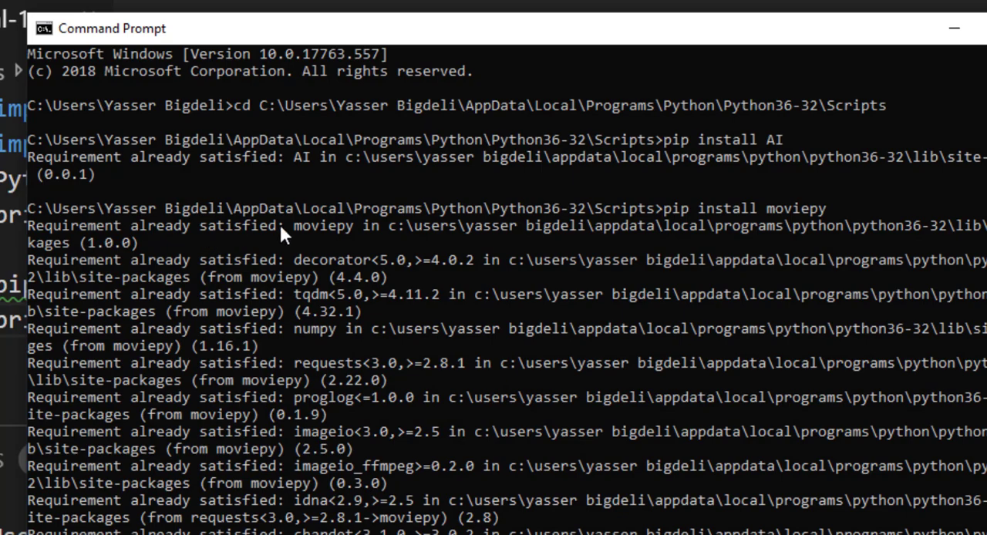
{"action": "scroll", "scroll_direction": "down", "scroll_amount": 3}
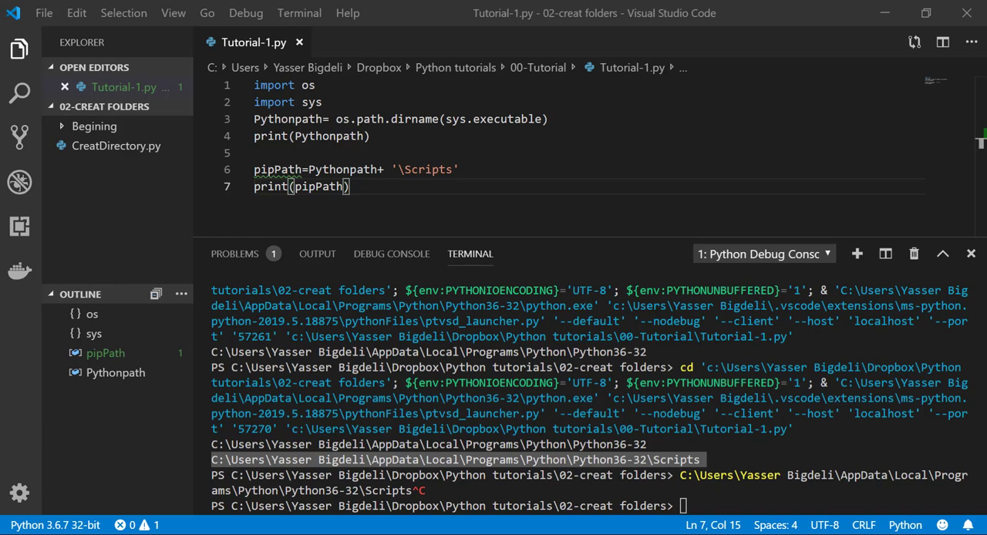
Step: Launch the Python 3.6.7 IDLE shell from the taskbar
{"action": "left_click", "coordinate": [32, 525]}
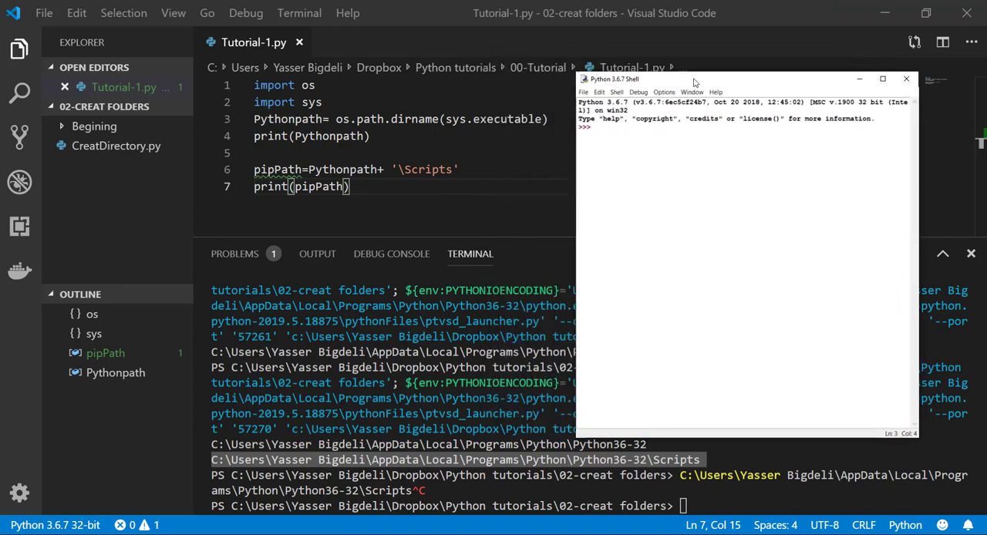
Step: Enter import os and import sys in the IDLE shell
{"action": "type", "text": "import os"}
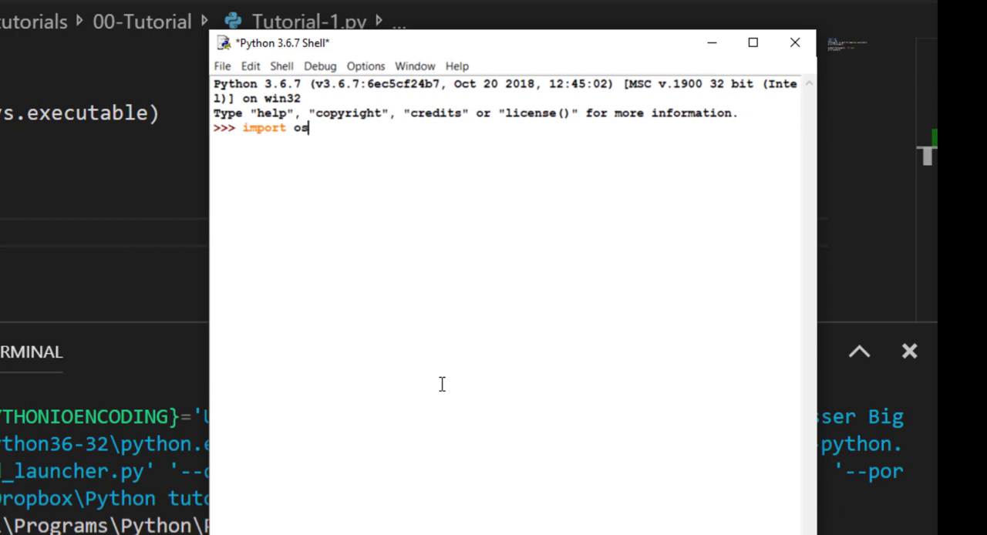
{"action": "type", "text": "impo"}
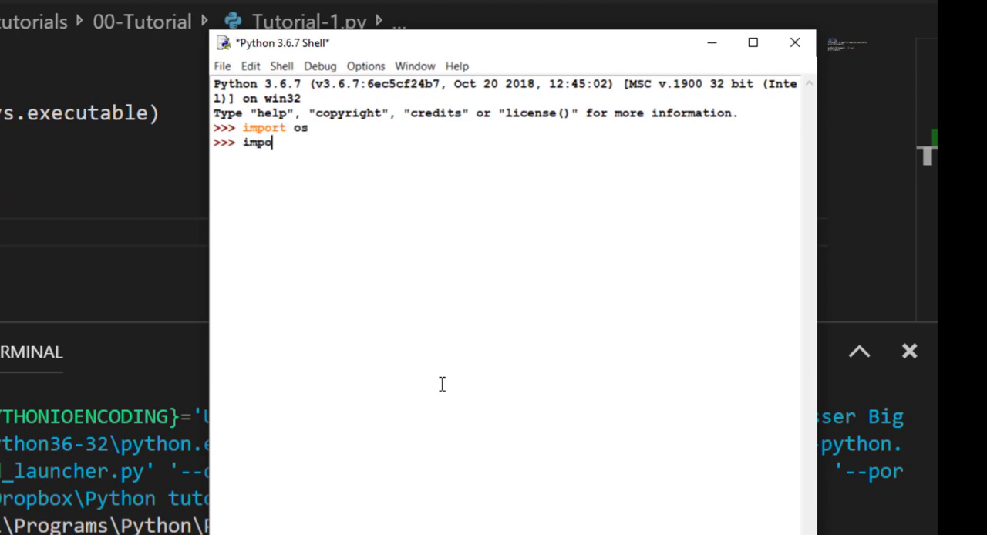
{"action": "type", "text": "rt sys"}
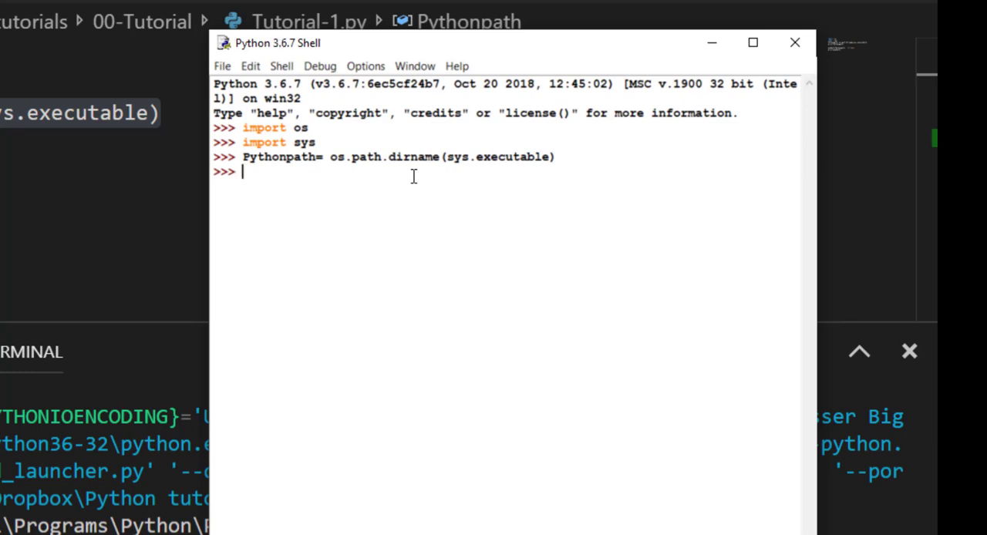
Step: Enter print(Pythonpath) to show the Python36-32 installation folder
{"action": "type", "text": "print"}
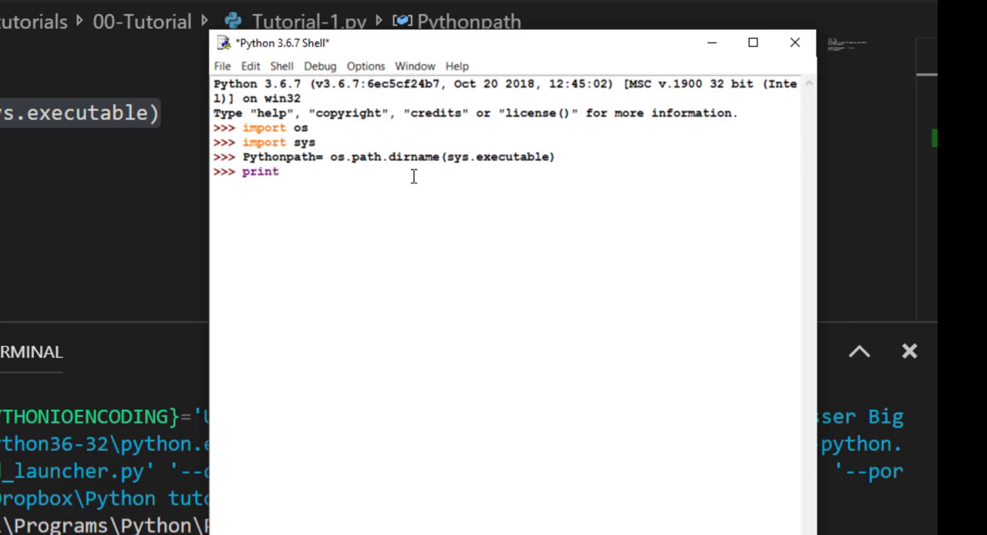
{"action": "type", "text": "("}
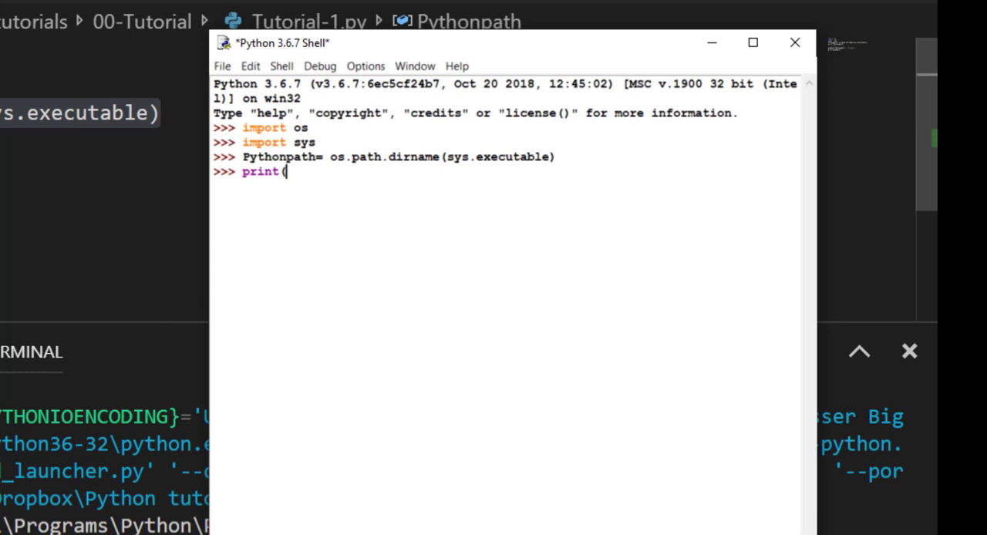
{"action": "type", "text": "P"}
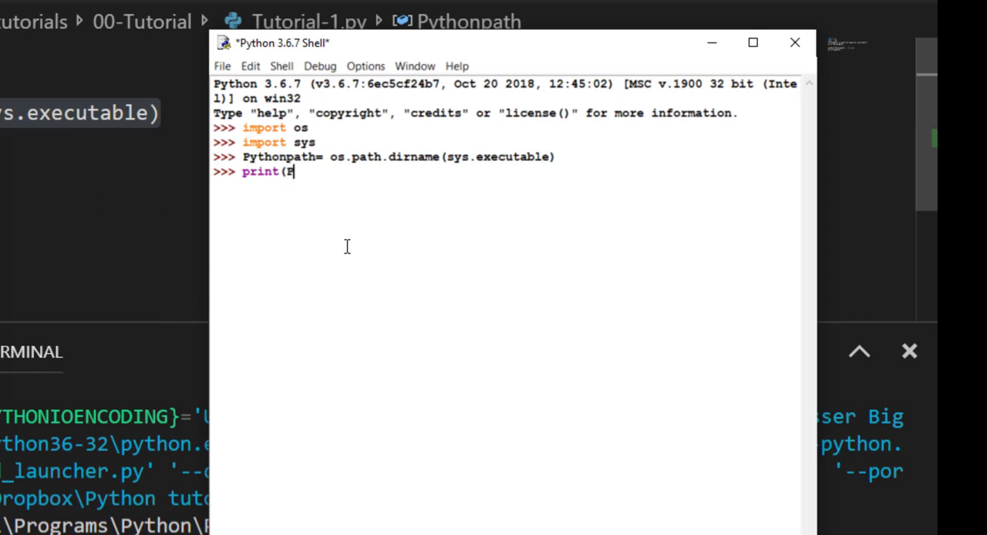
{"action": "type", "text": "ython"}
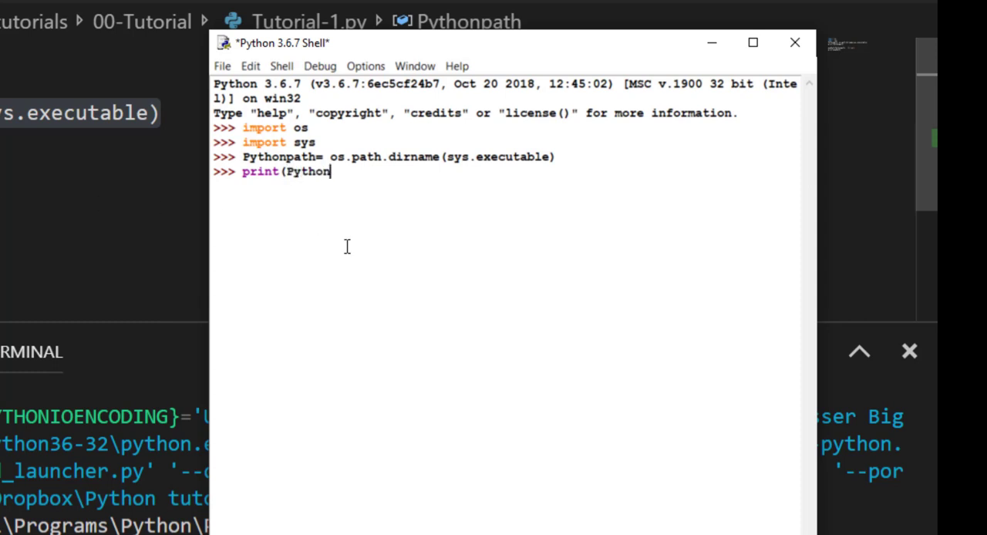
{"action": "type", "text": "path"}
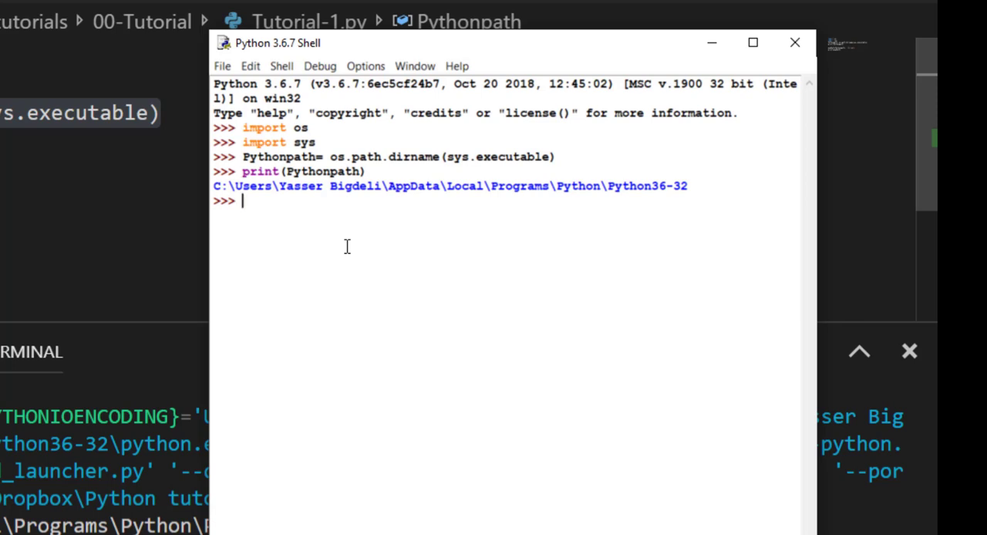
Step: Dismiss the accidental print-to-printer prompt in the IDLE shell
{"action": "type", "text": "p"}
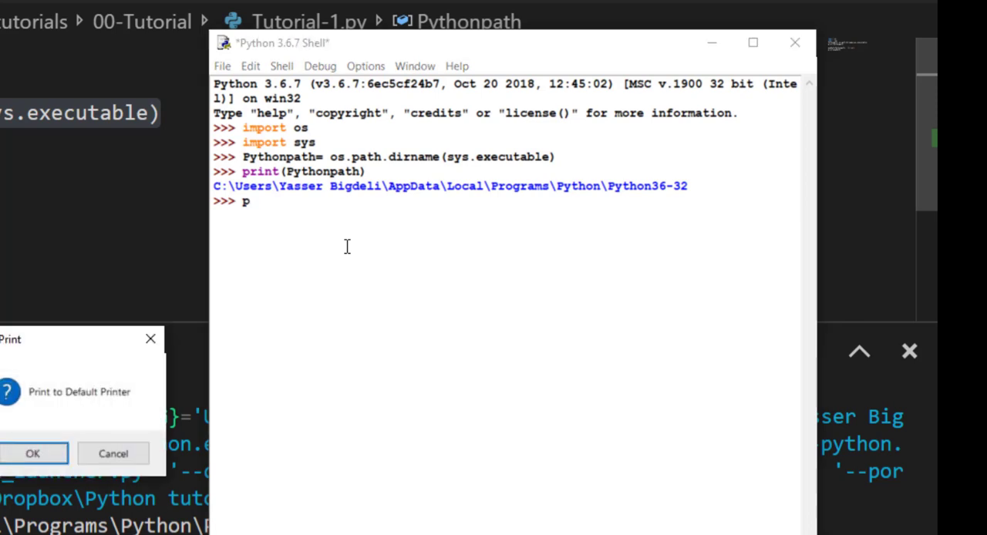
{"action": "left_click", "coordinate": [32, 453]}
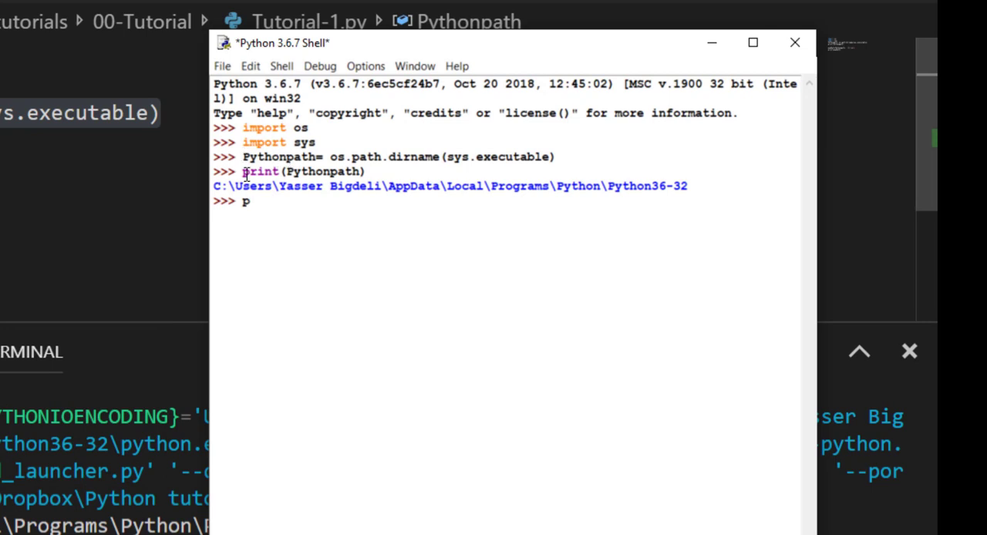
Step: Draft print(Pythonpath+ '\Scripts\' at the shell prompt without running it
{"action": "type", "text": "print(Pythonpath)"}
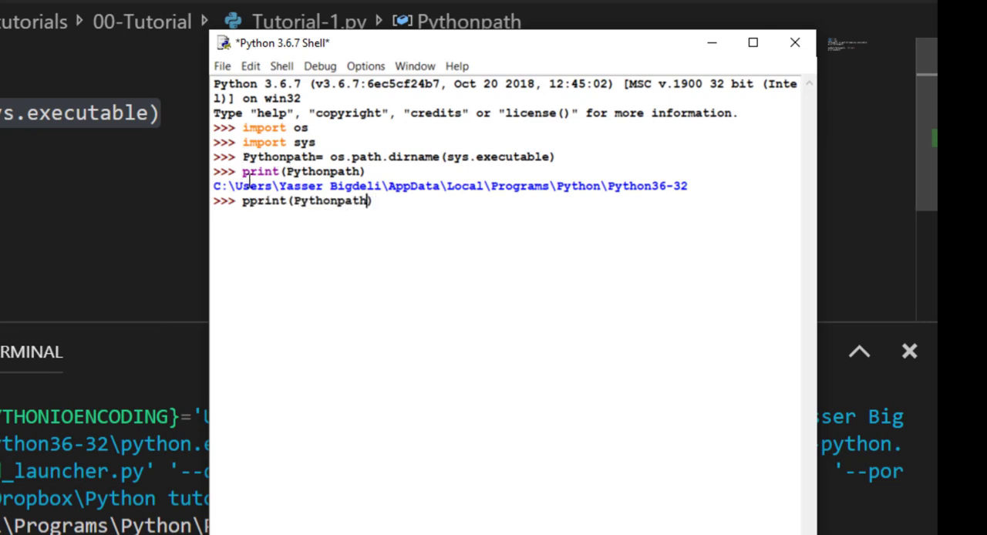
{"action": "type", "text": "+"}
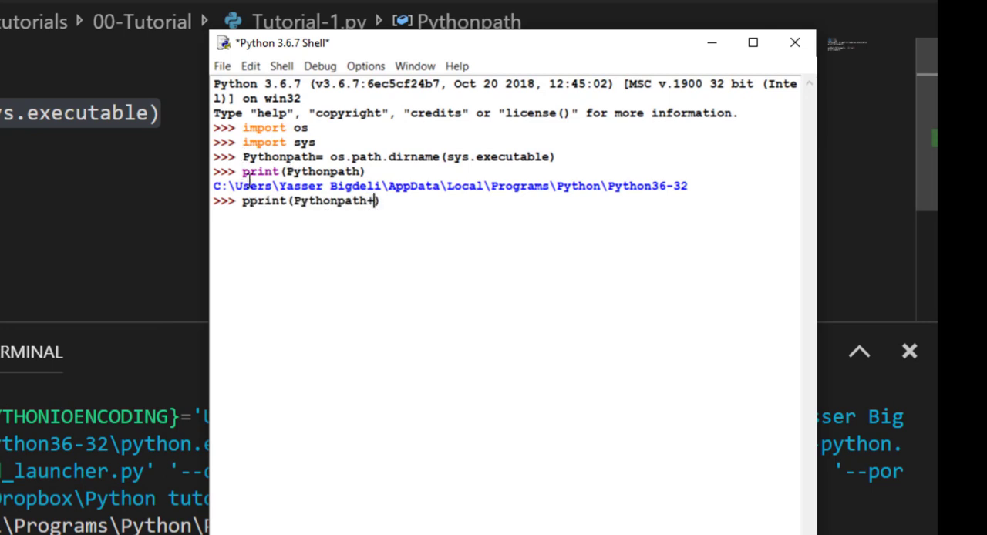
{"action": "type", "text": "'"}
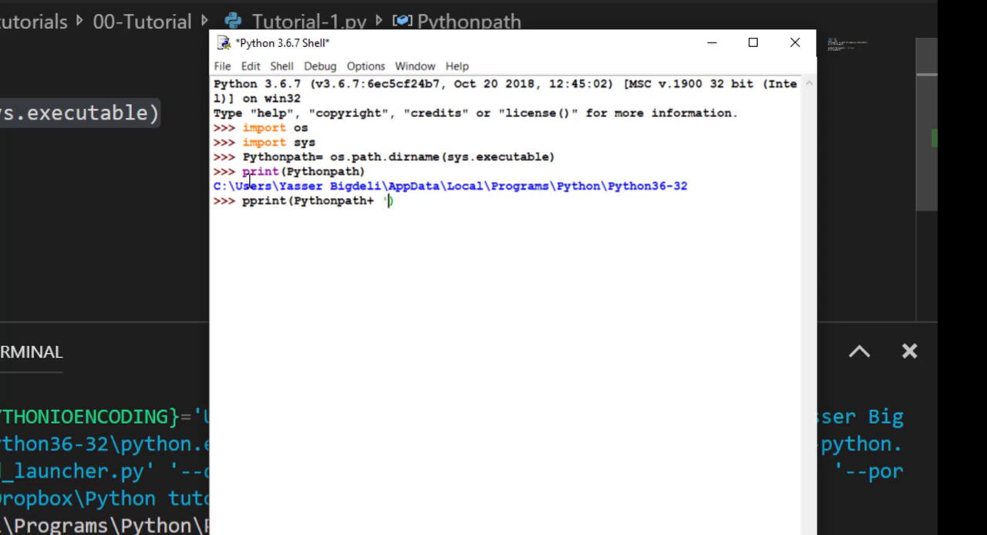
{"action": "type", "text": "\\S)"}
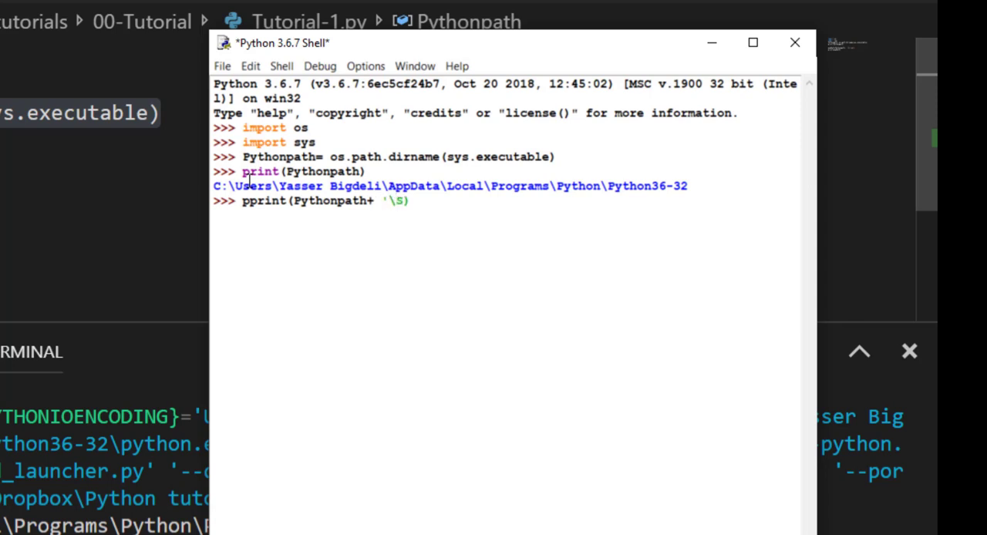
{"action": "type", "text": "cript"}
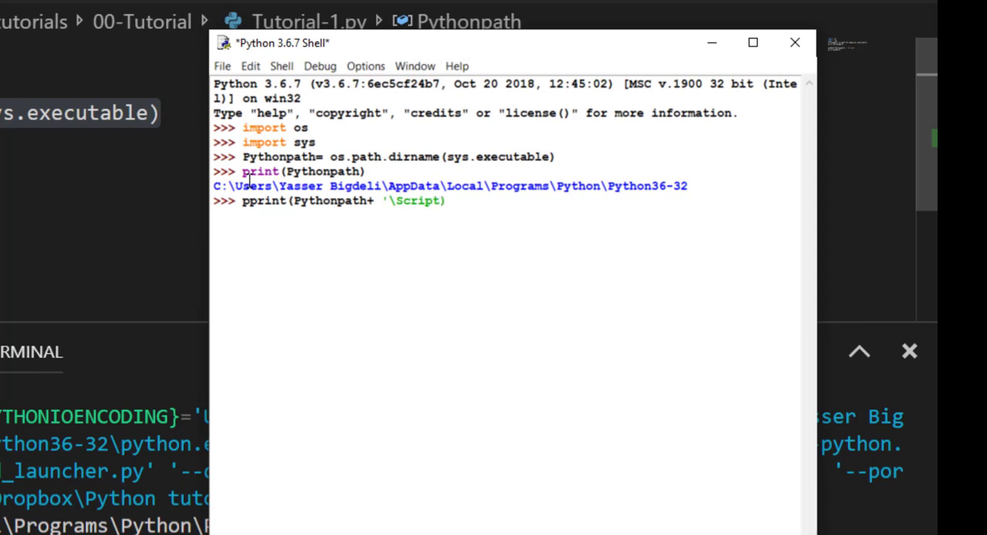
{"action": "type", "text": "s\\"}
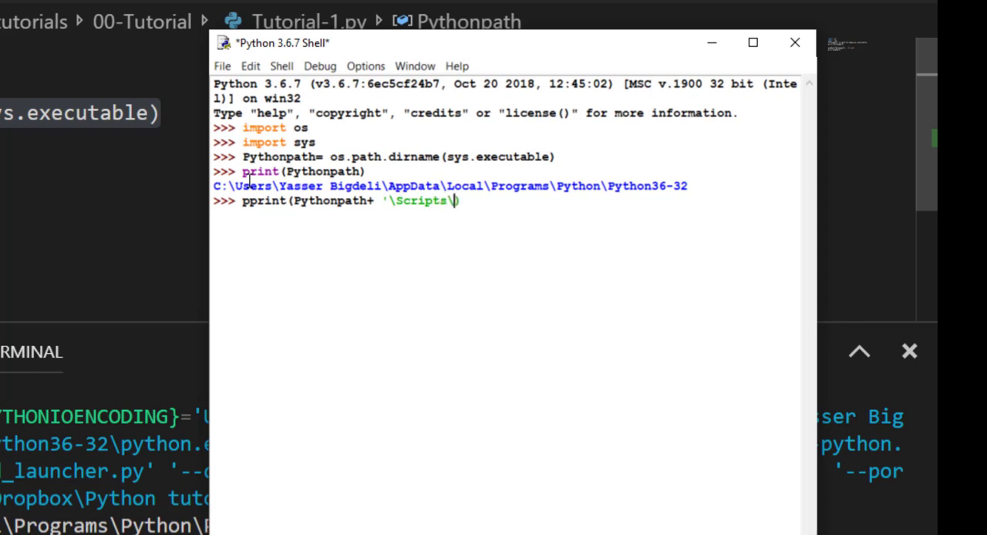